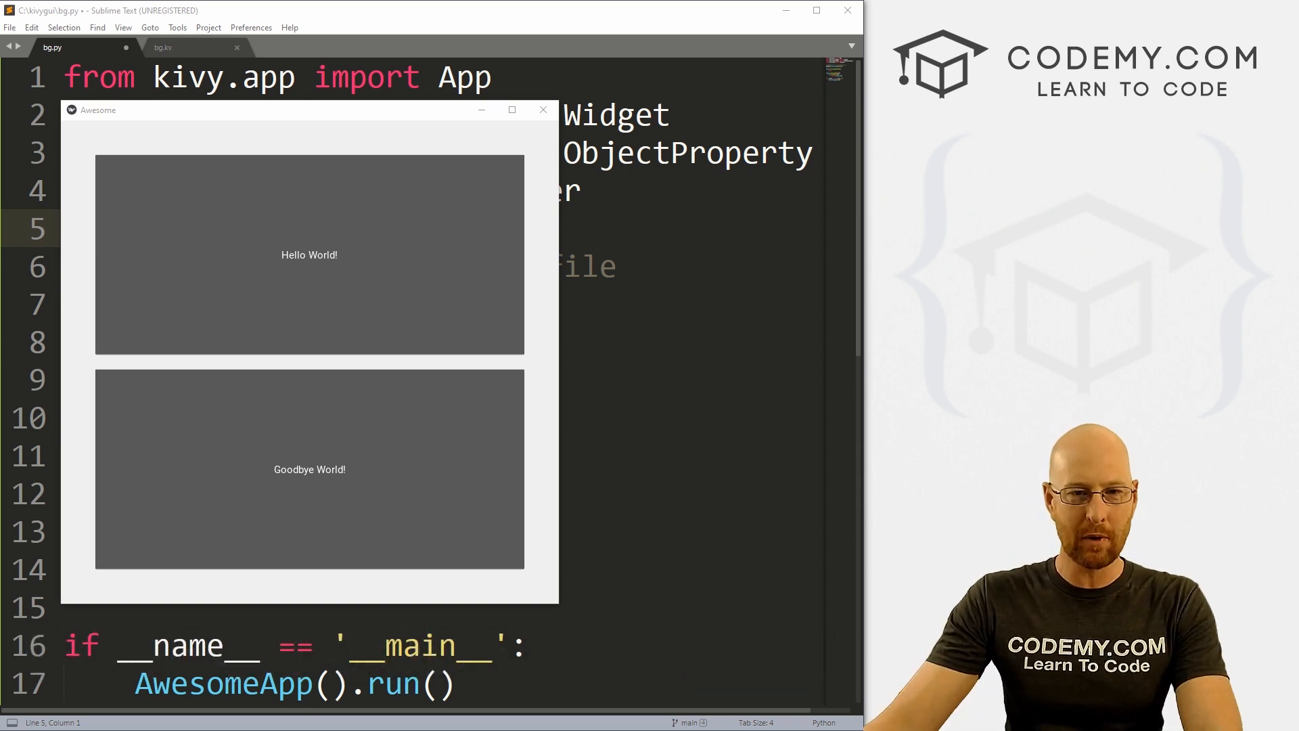
Move the running Awesome app window aside and close it, returning to bg.py
drag(98, 109, 130, 91)
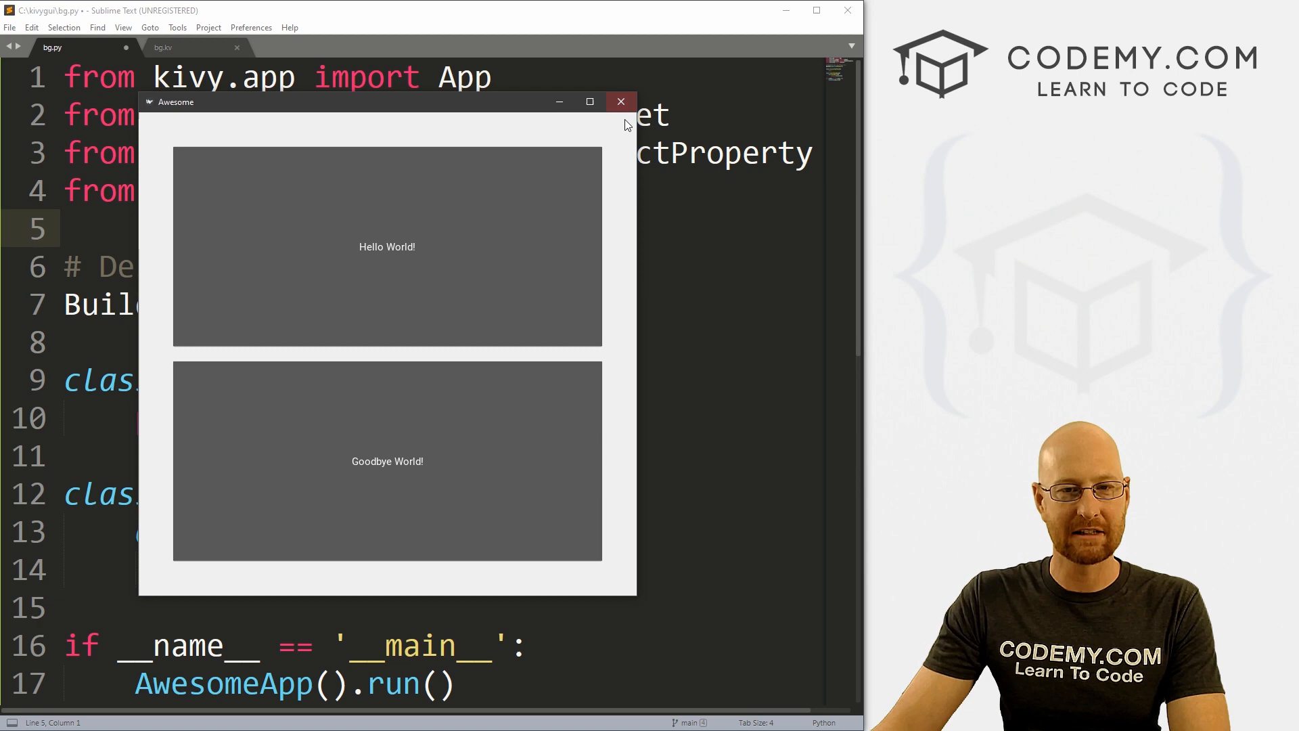
click(620, 101)
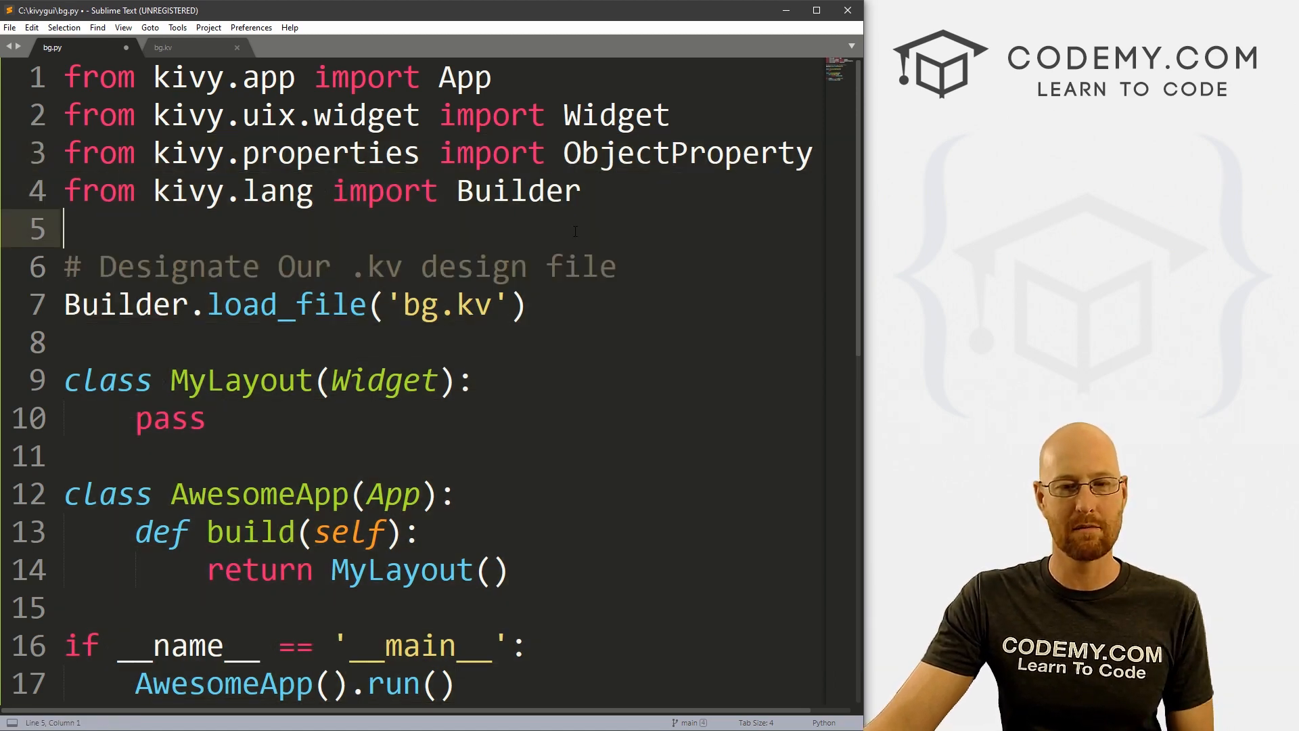
Review the Builder.load_file line in bg.py and switch to the bg.kv design file
double_click(420, 304)
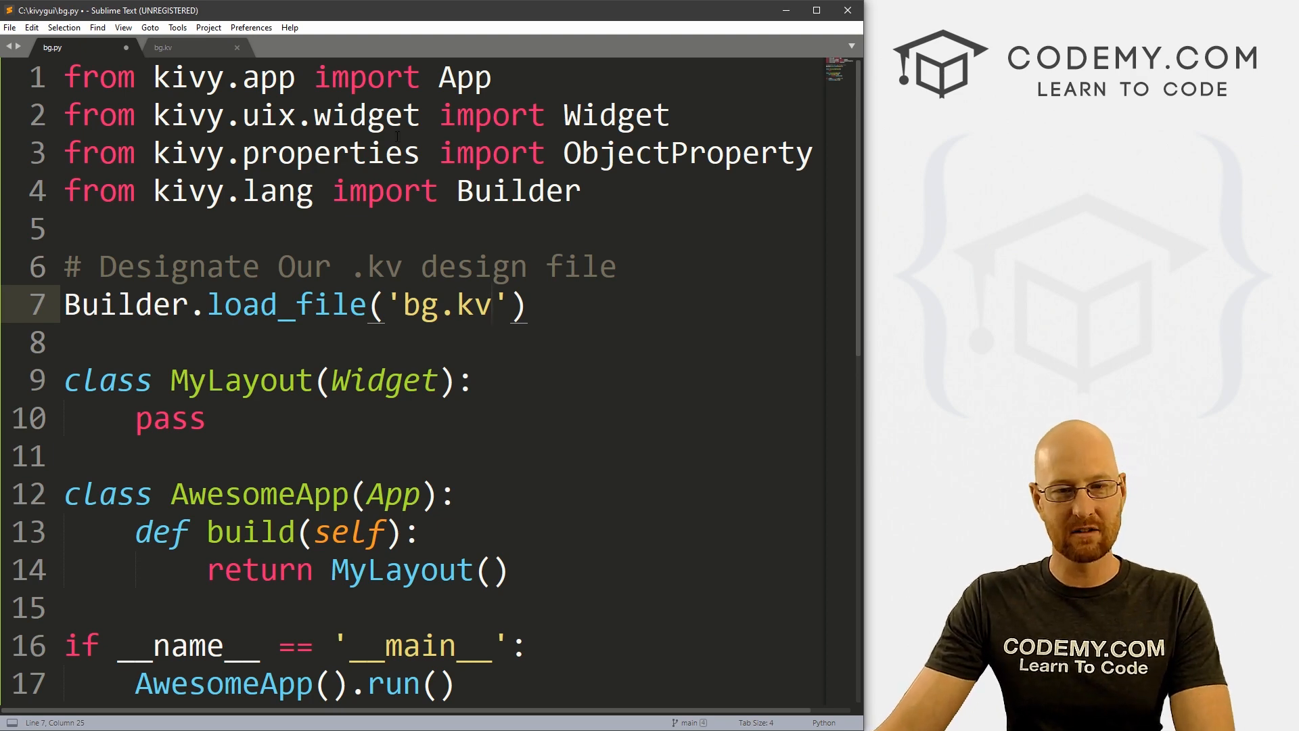
click(163, 47)
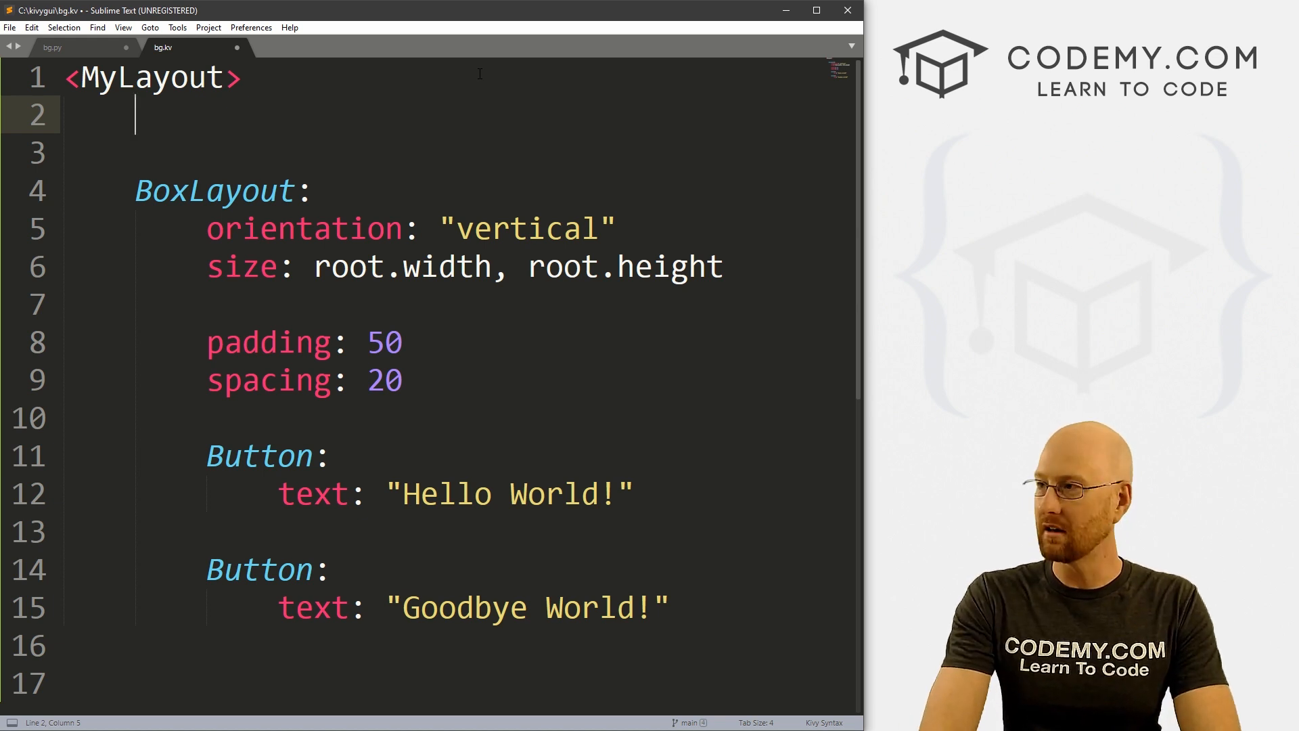
Add a canvas.before block under <MyLayout> with Color rgba (1,1,1,1)
text(canvas.before:)
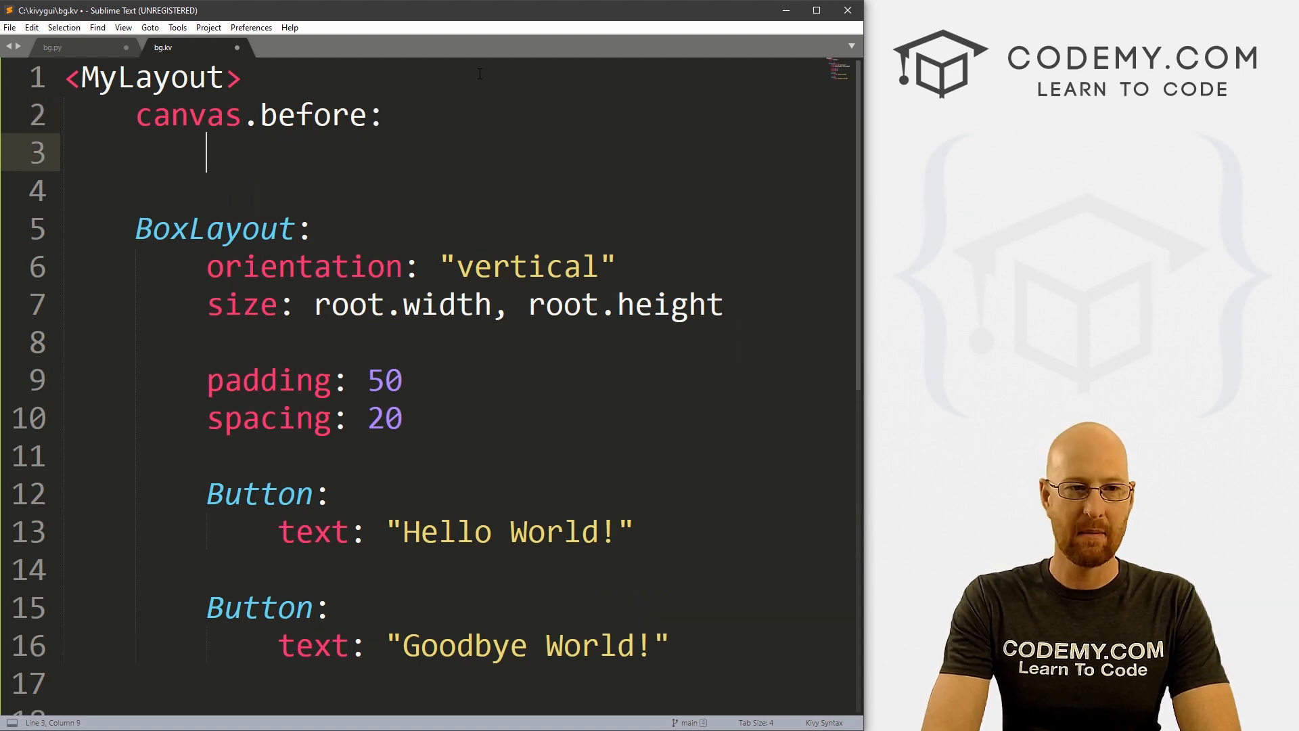
text(Color:)
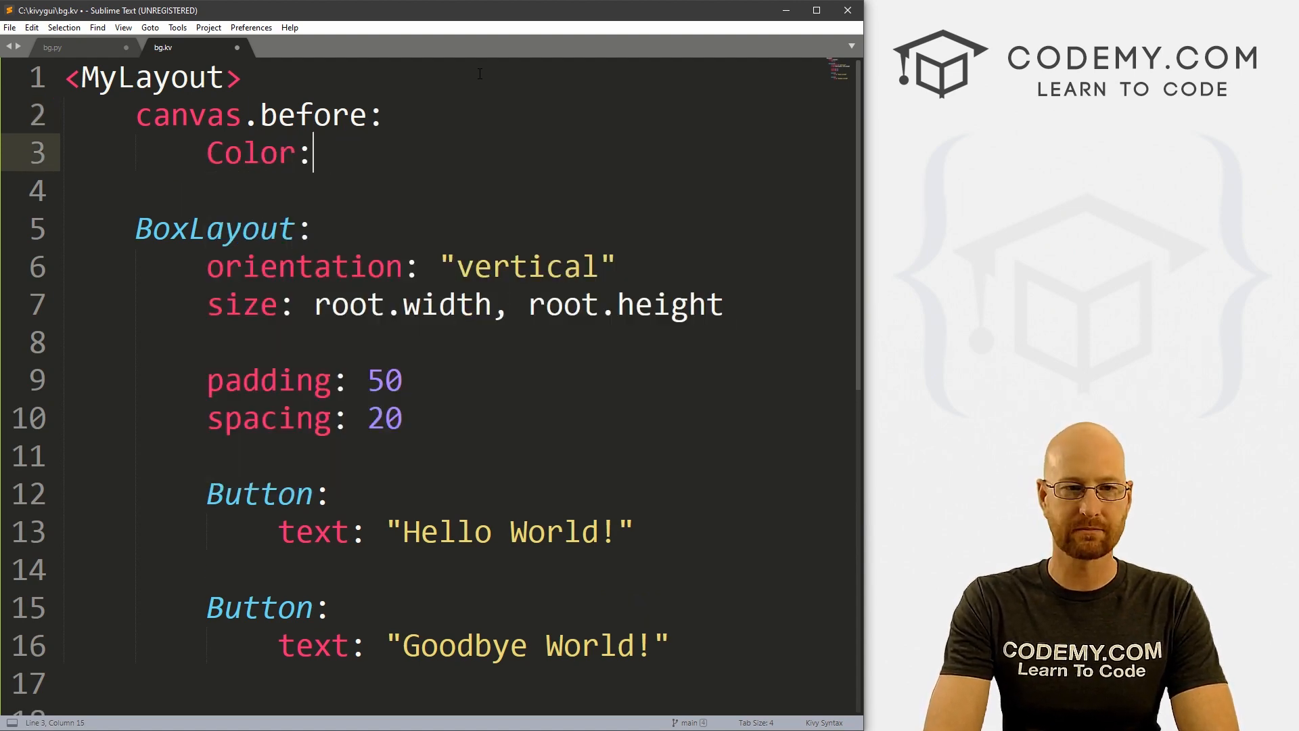
text(rgba: ()
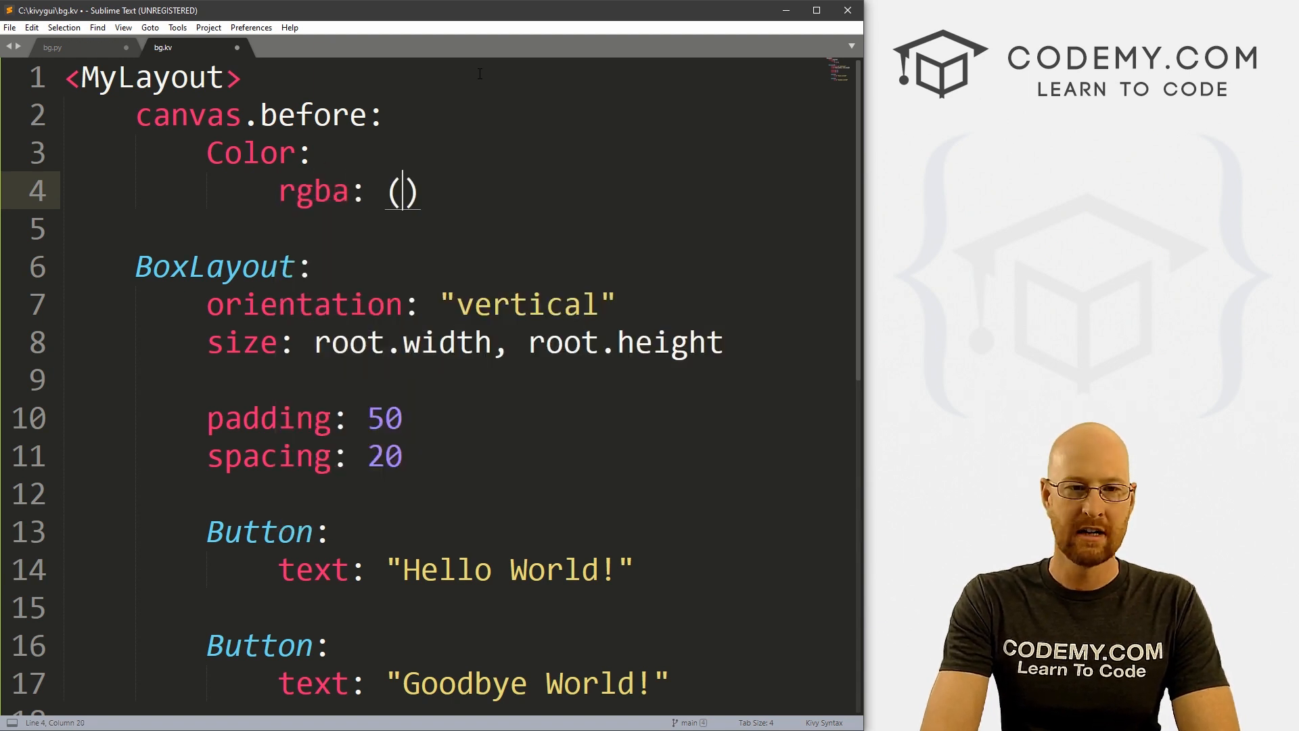
text(1,1,1)
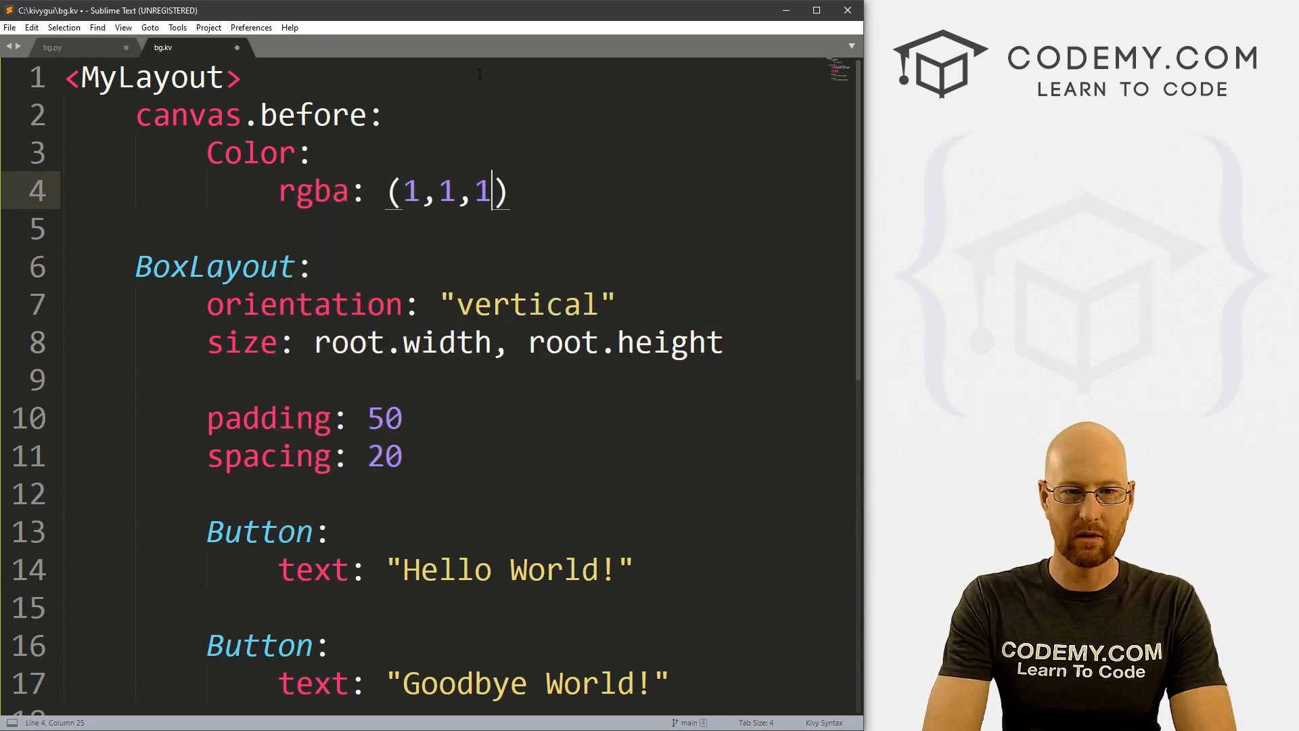
text(,1)
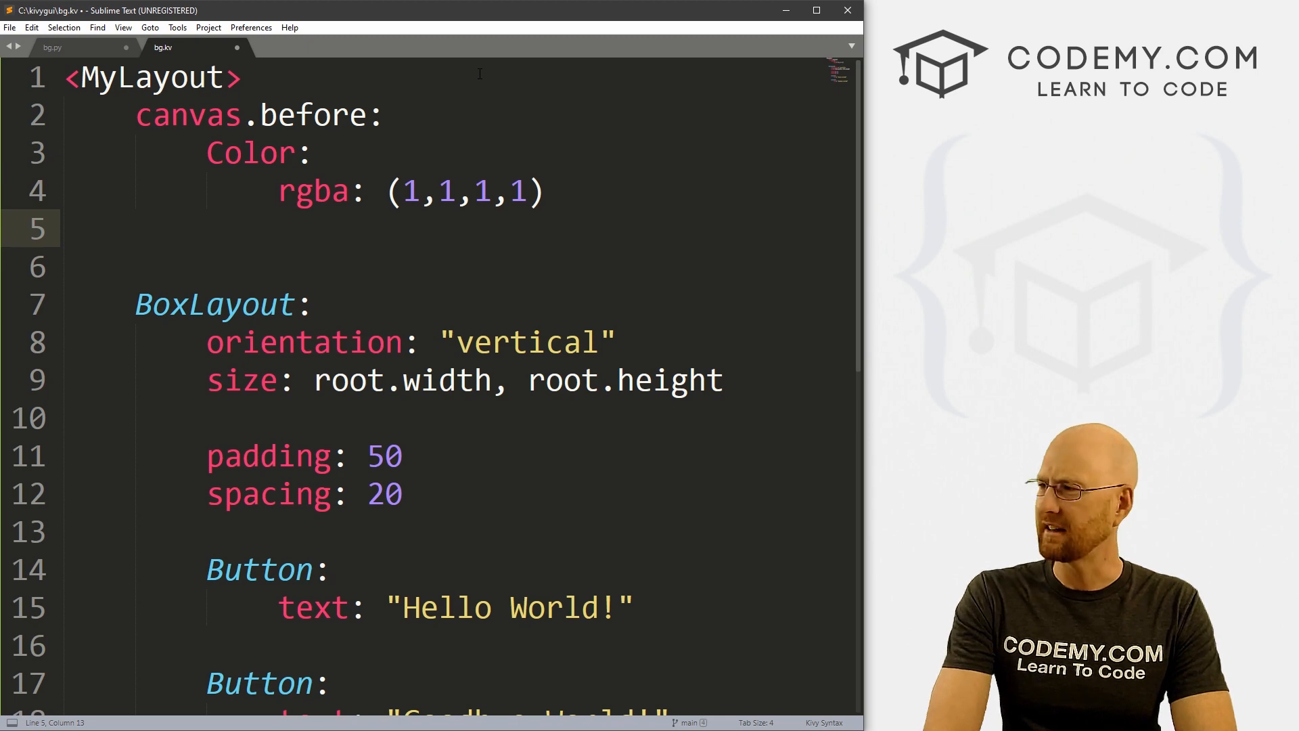
Add a Rectangle to canvas.before with pos: self.pos and size: self.size
text(Rec)
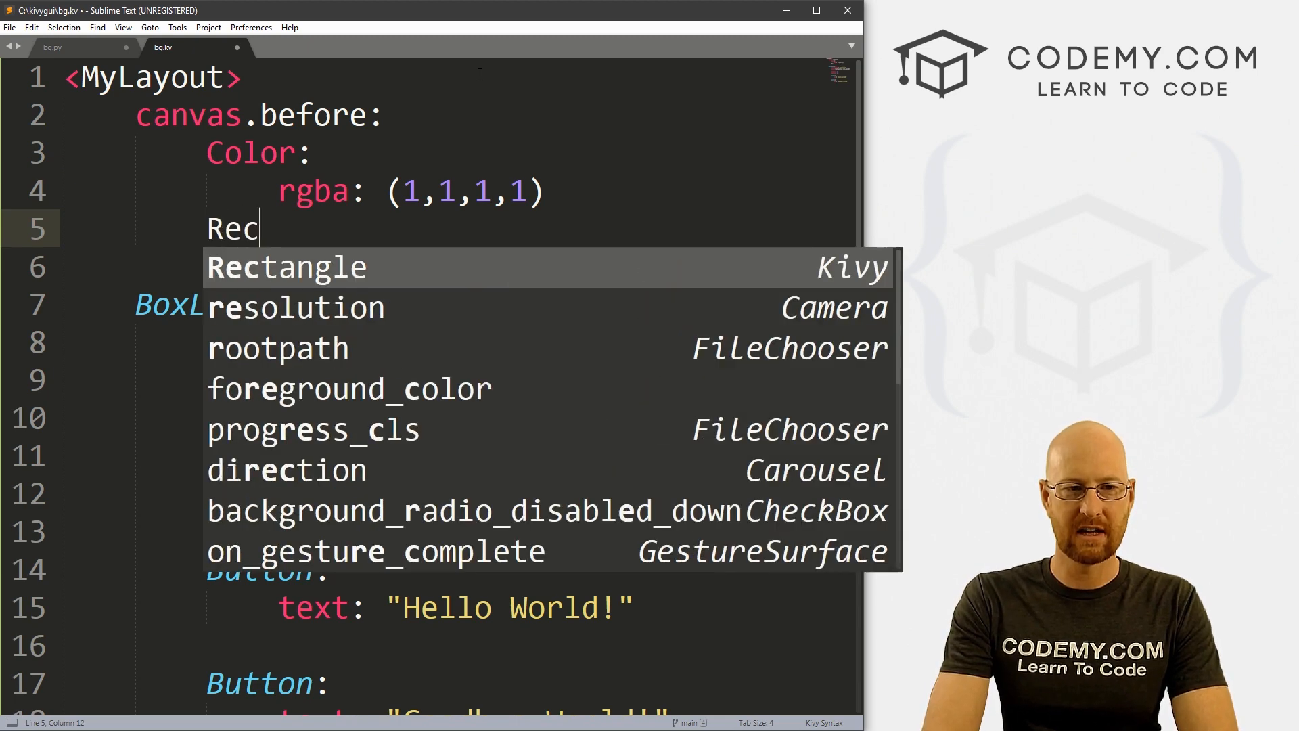
key(Tab)
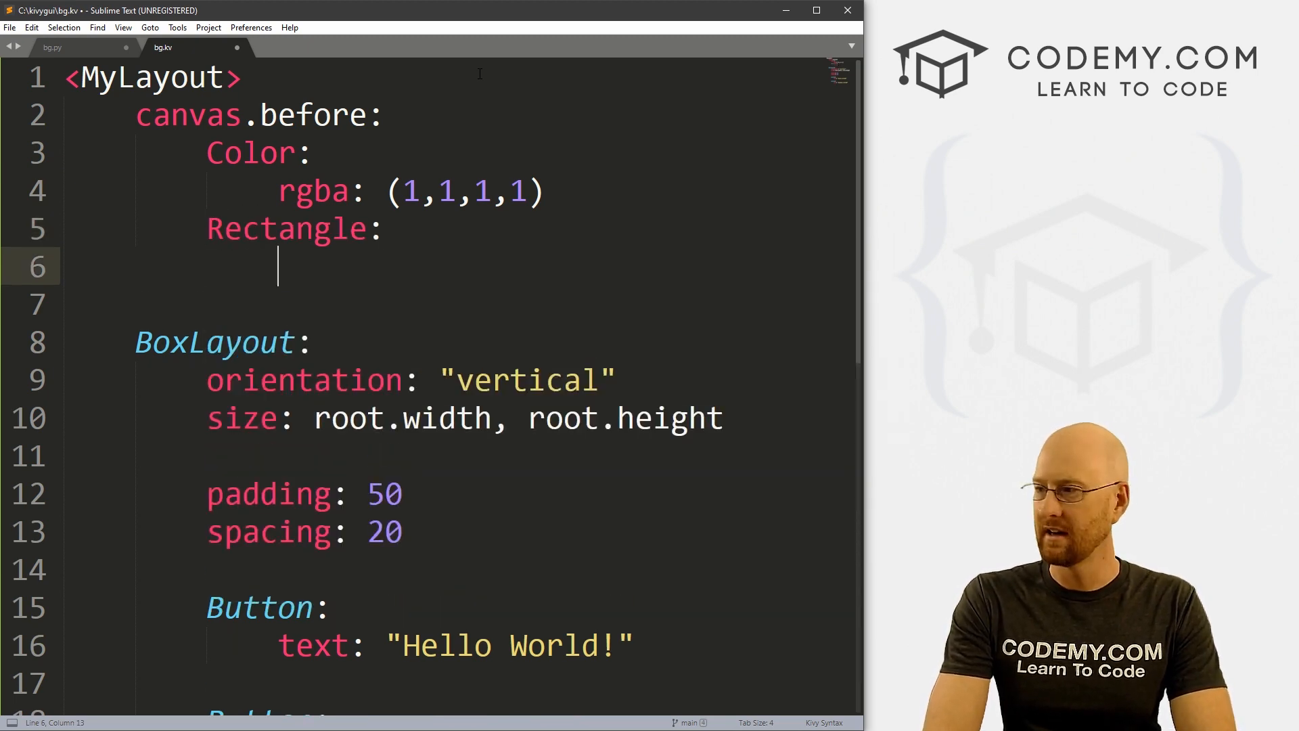
text(pos: se)
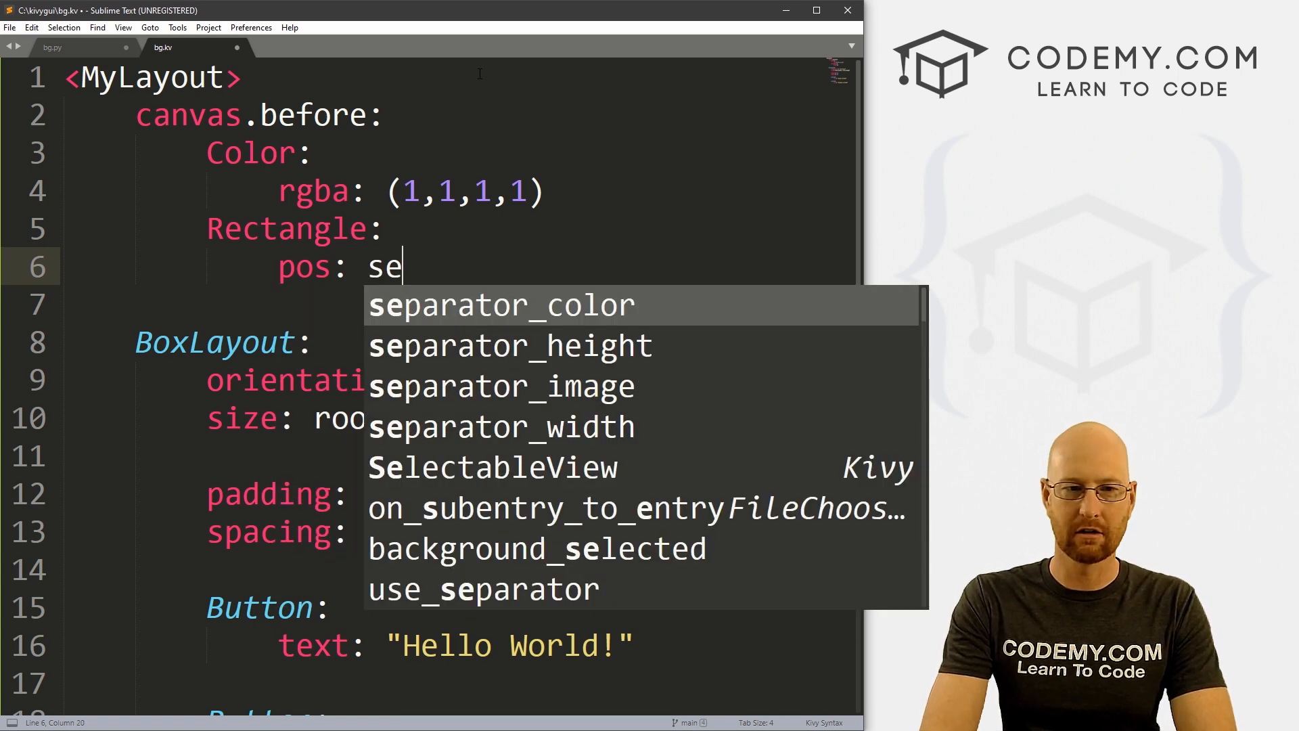
text(lf)
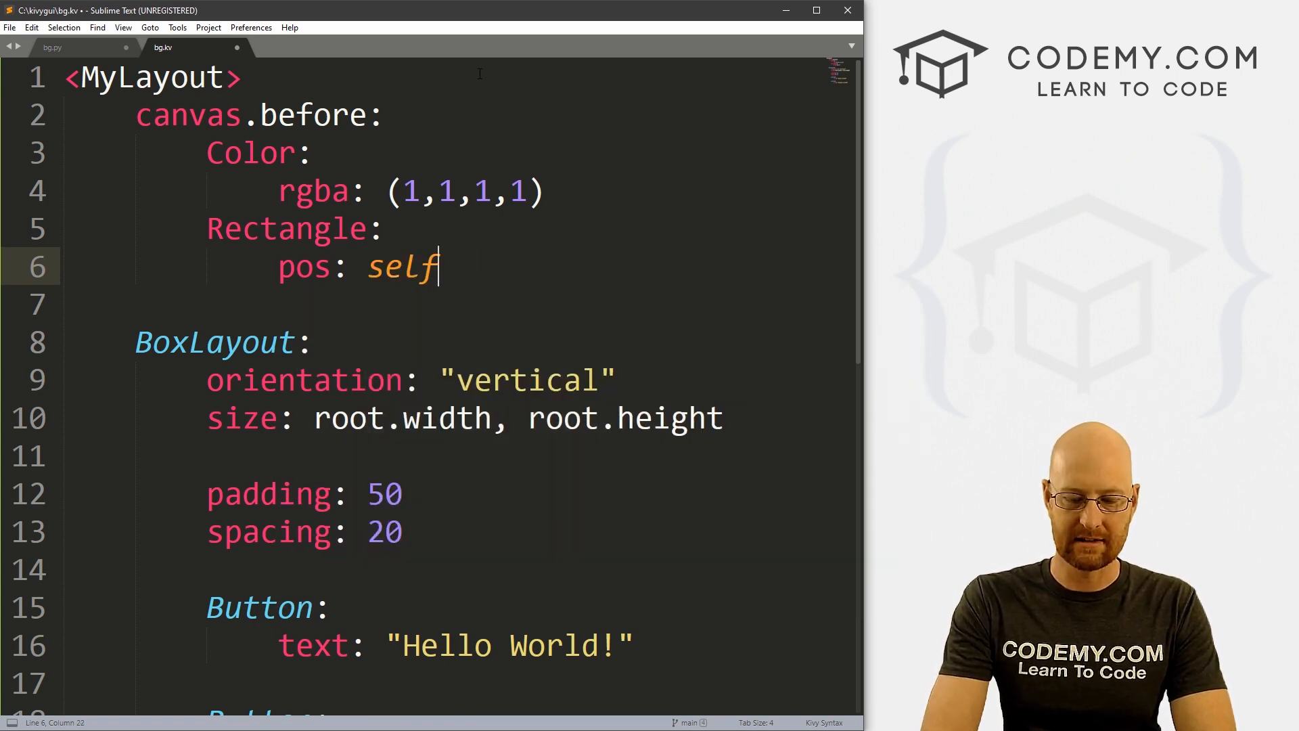
text(.pos)
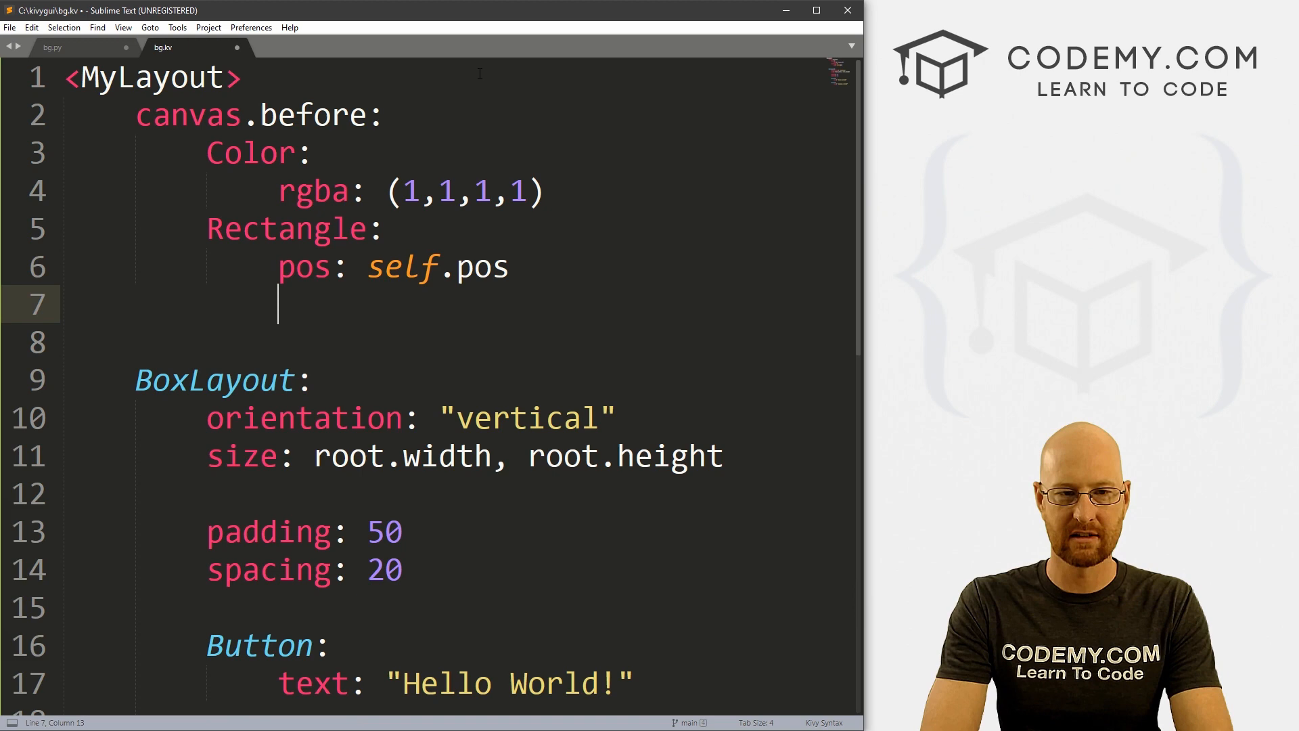
text(size:)
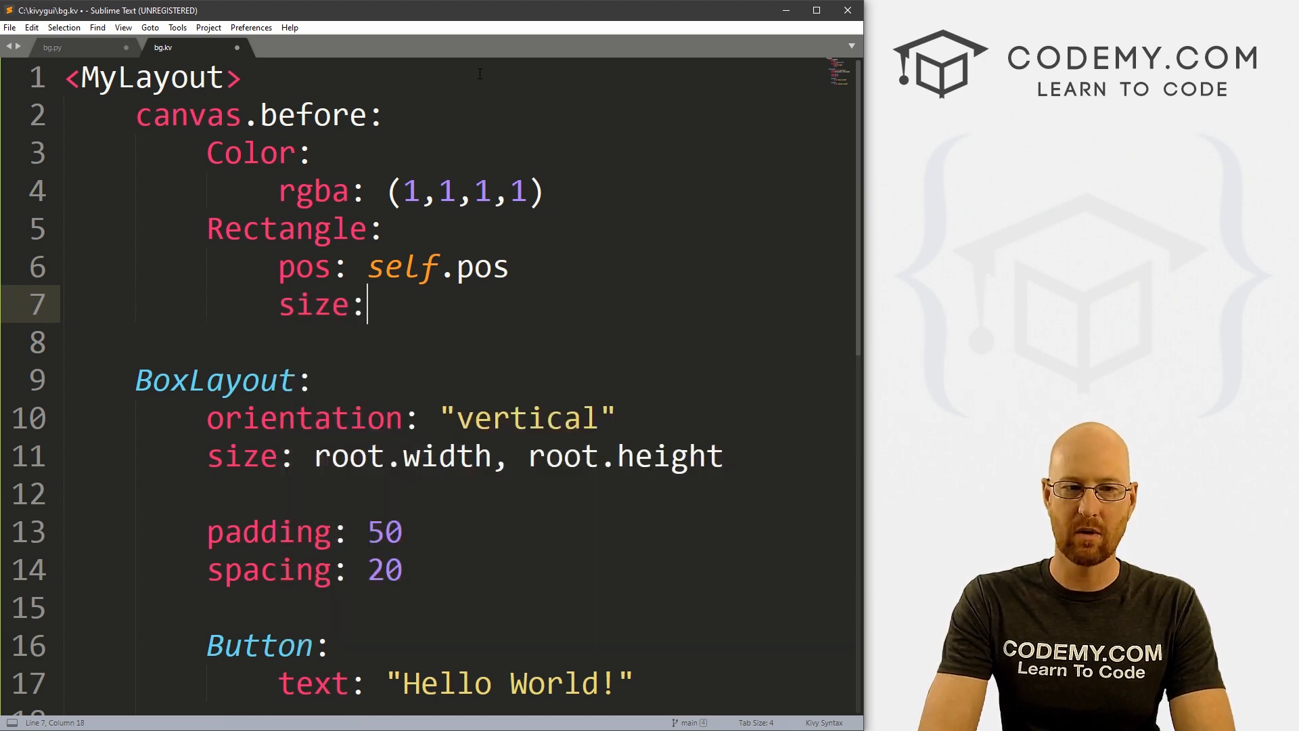
text(self.size)
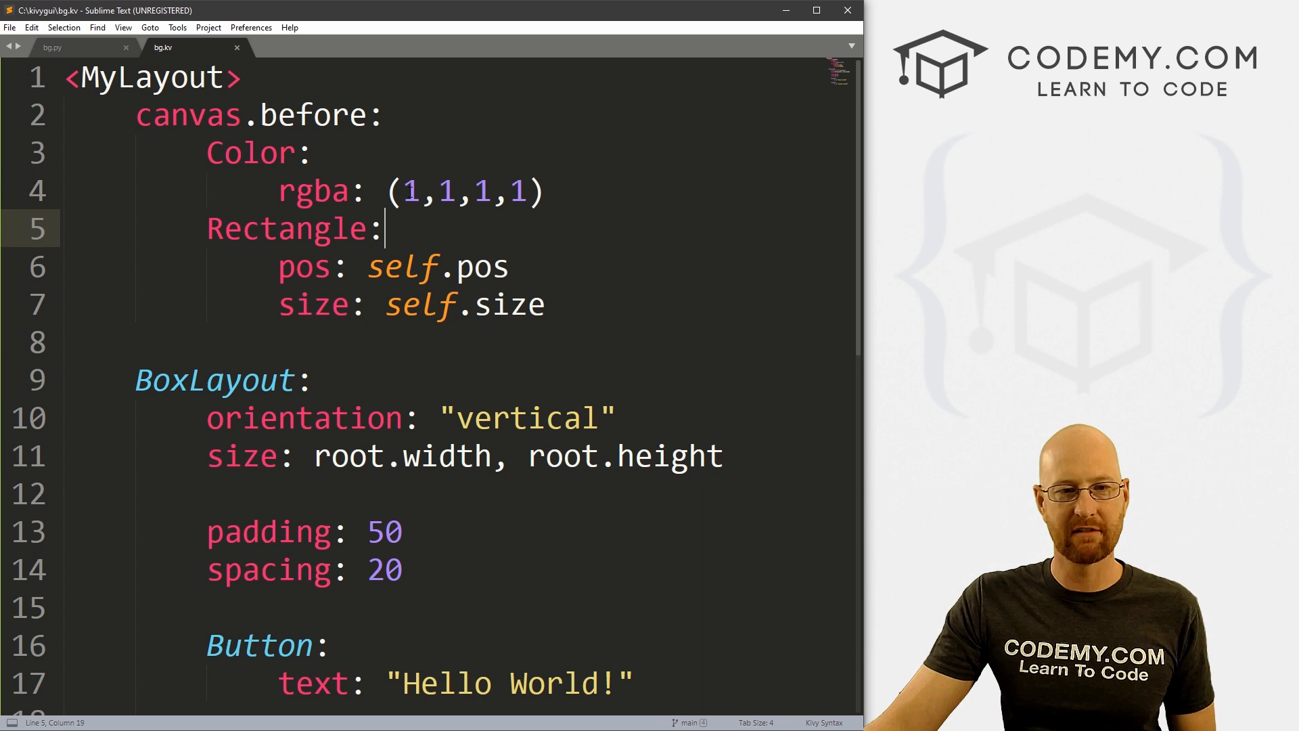
click(419, 189)
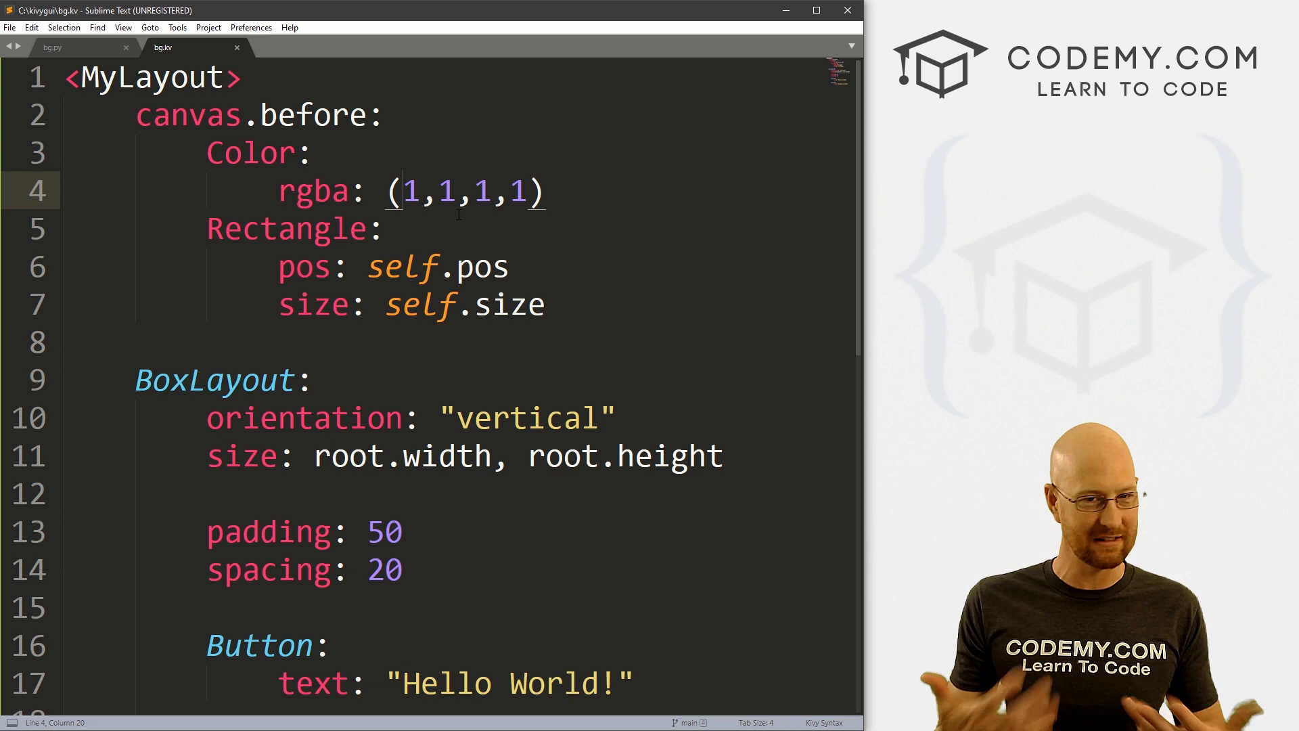
Change the rgba colour to (240/255,240/255,240/255,1) light grey and save bg.kv
key(Backspace)
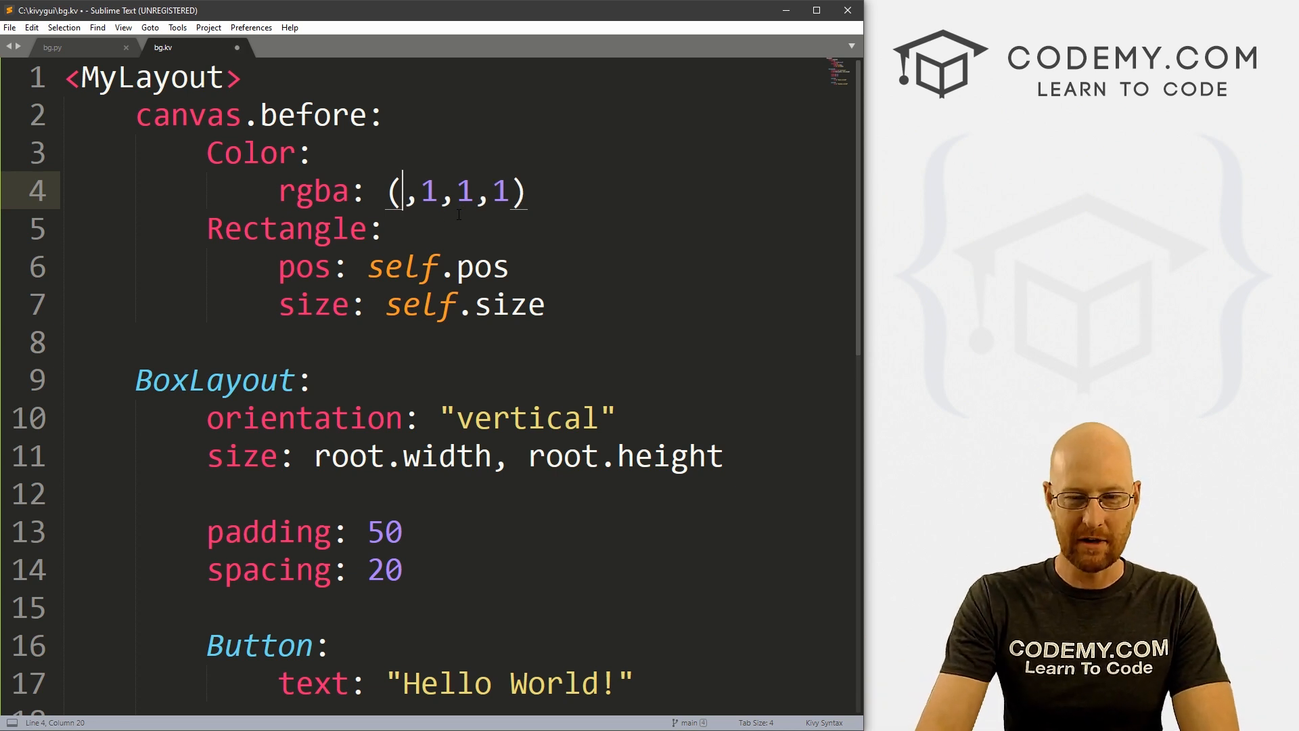
text(240/)
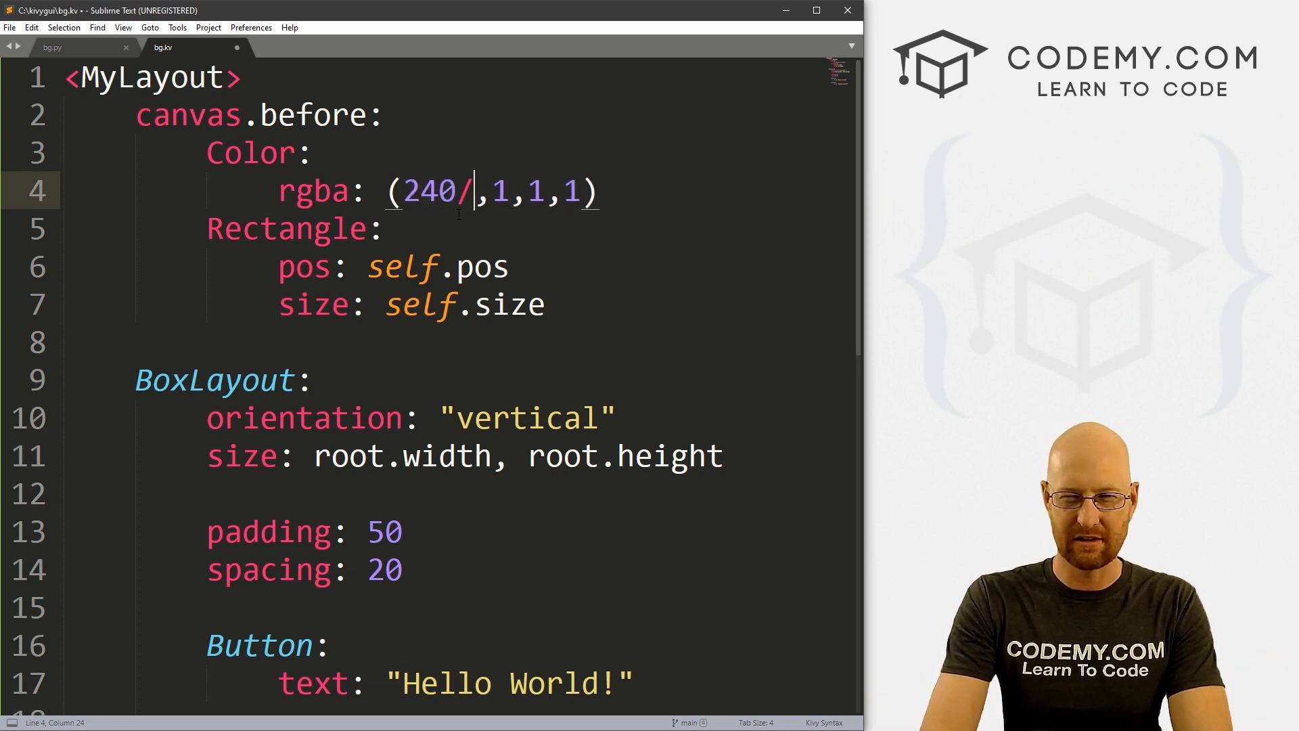
text(255)
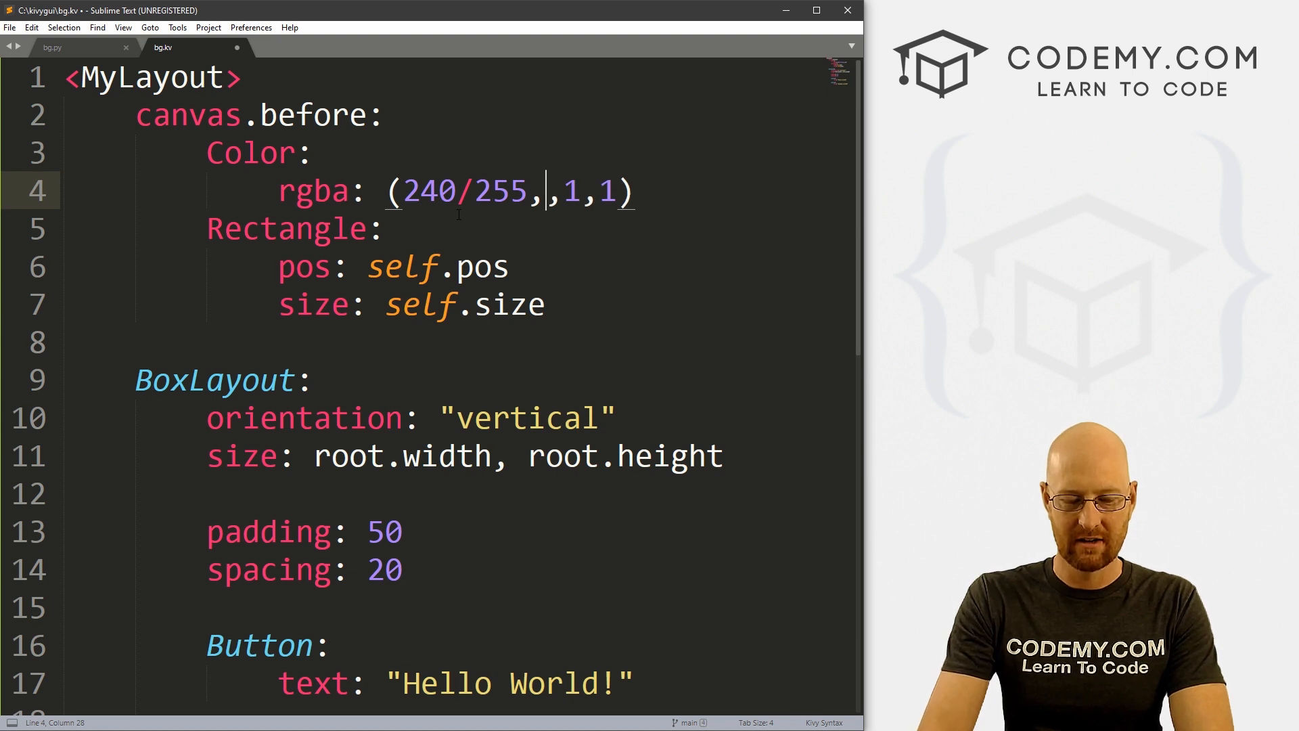
text(240/2)
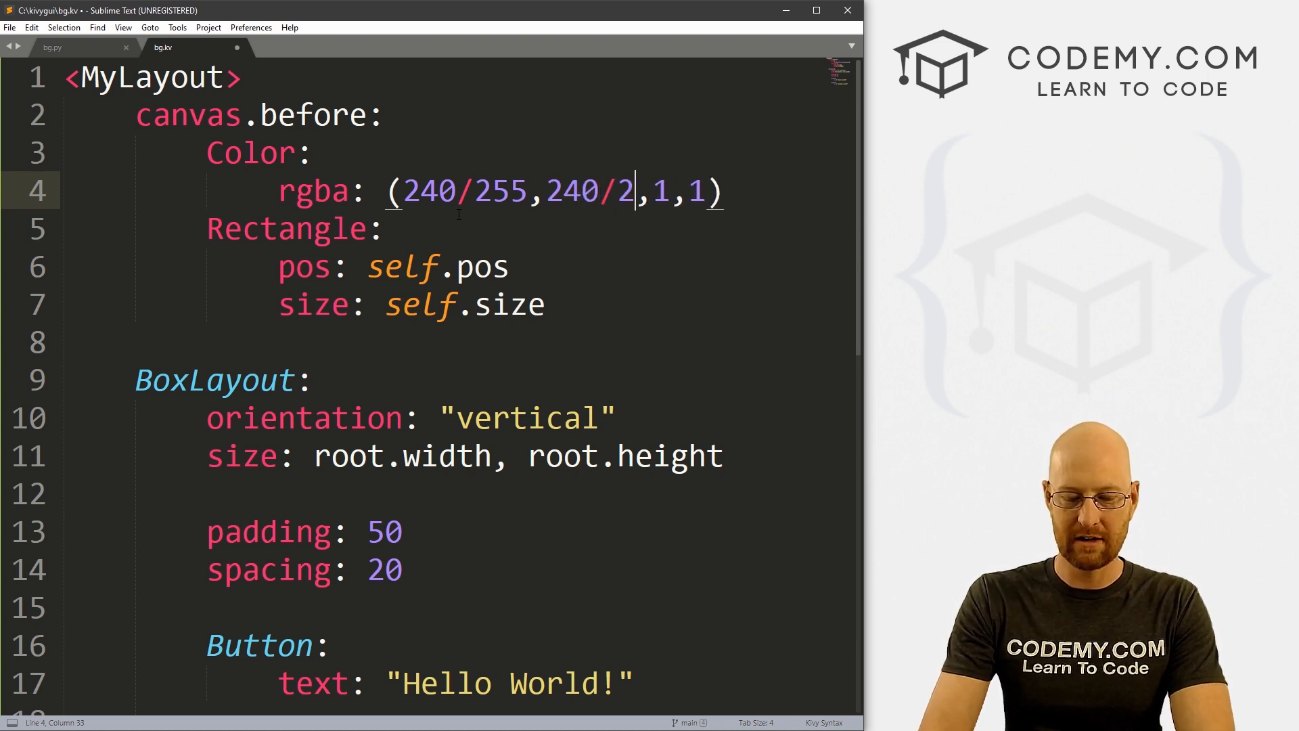
text(55,24)
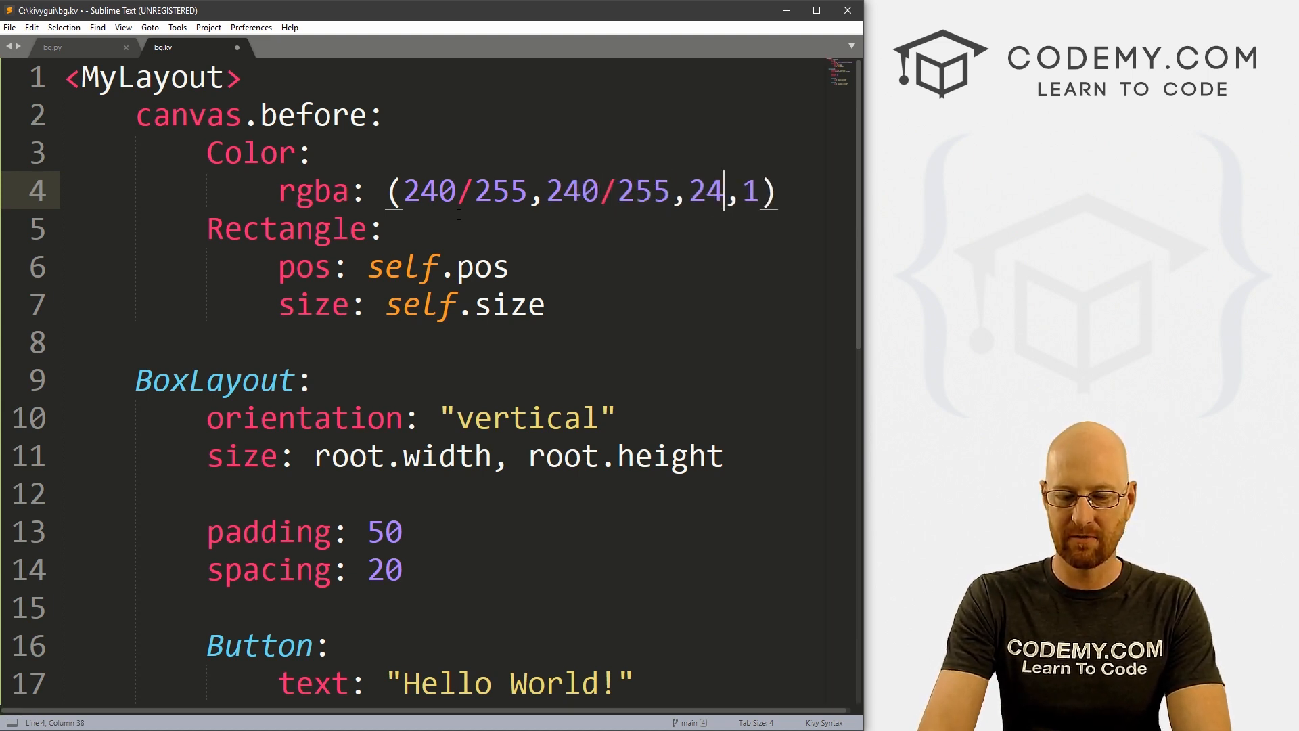
text(0/255)
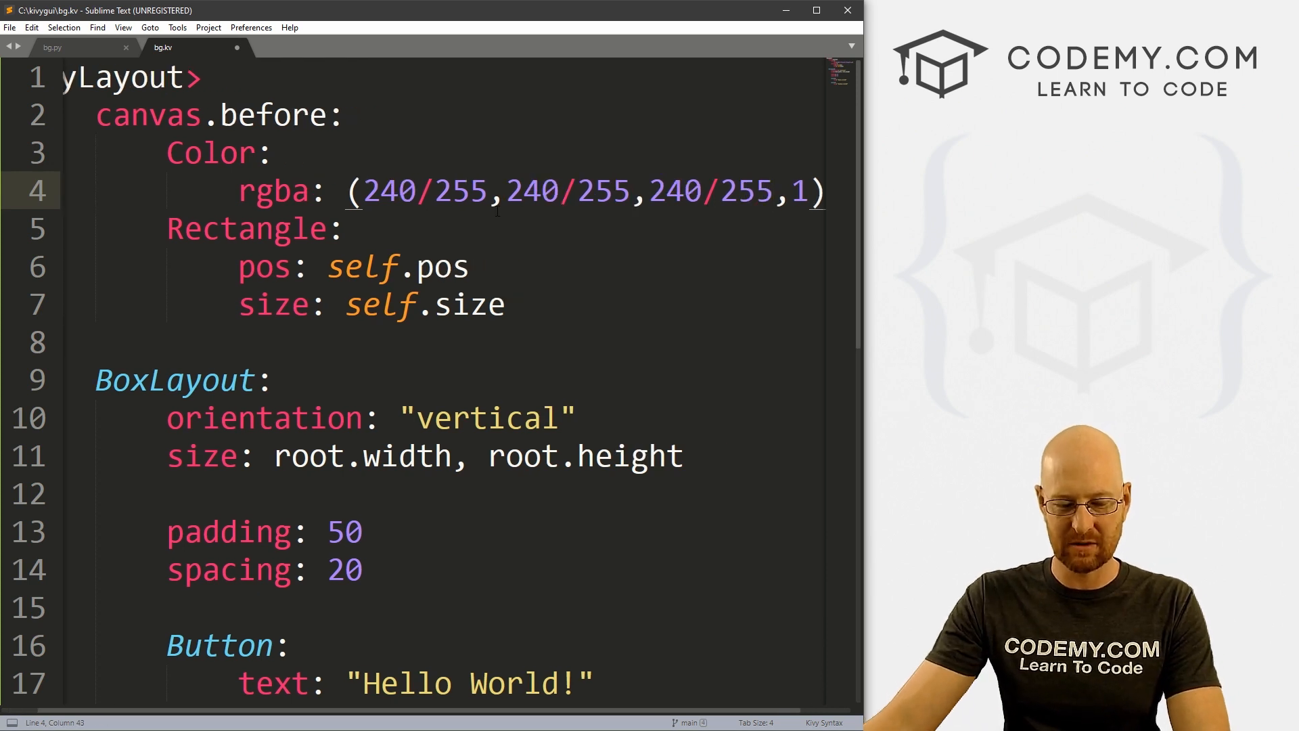
key(ctrl+s)
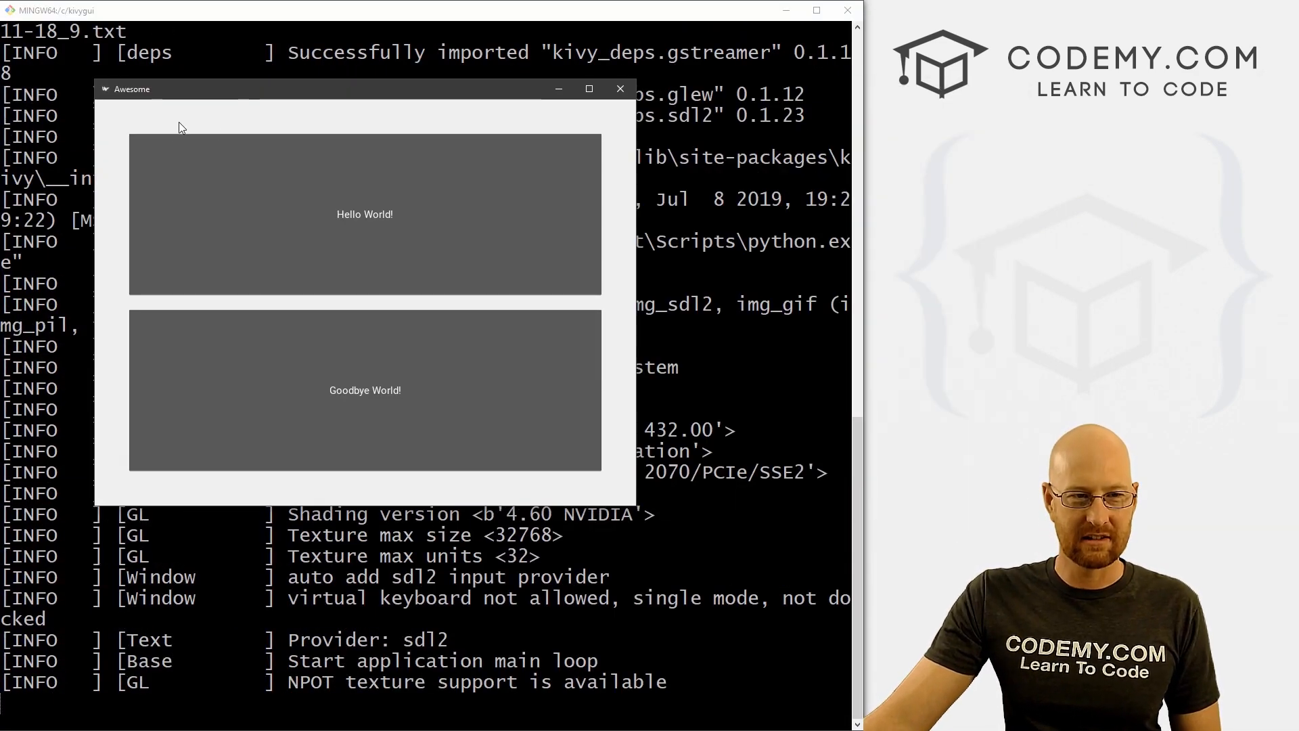
mouse_move(125, 324)
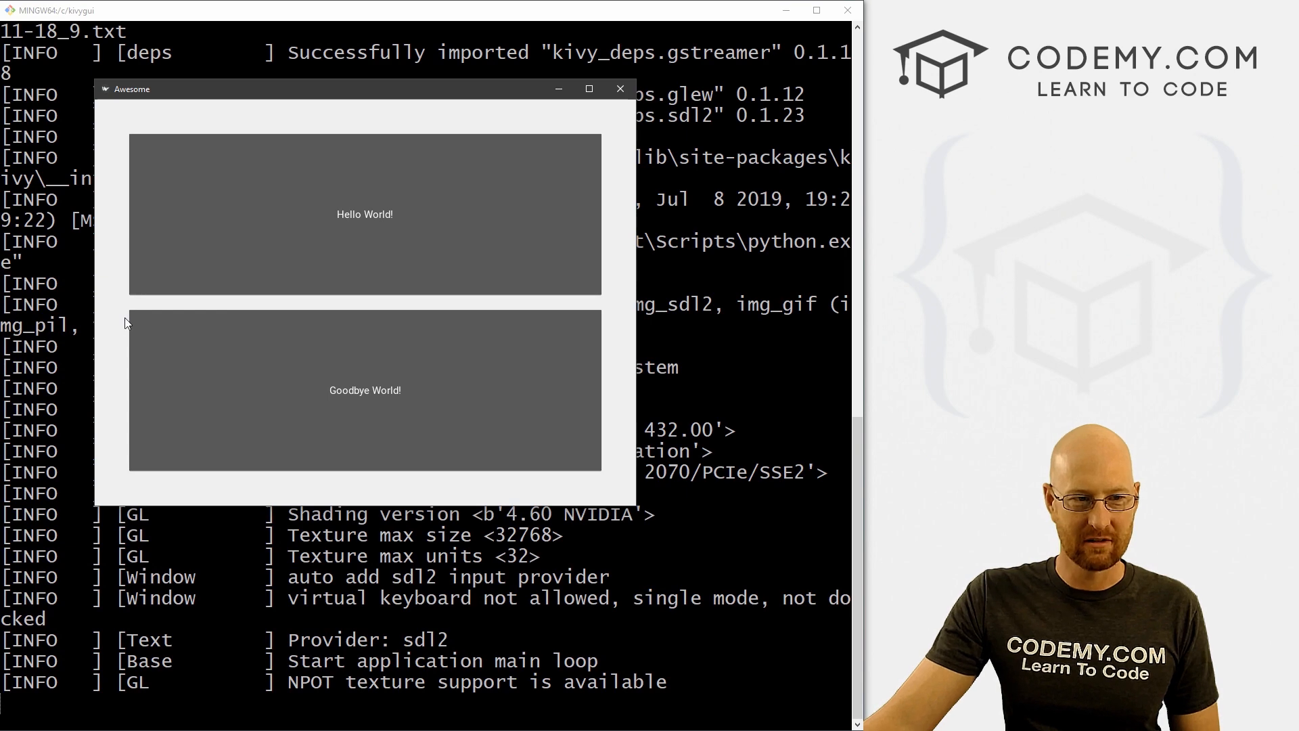
mouse_move(521, 393)
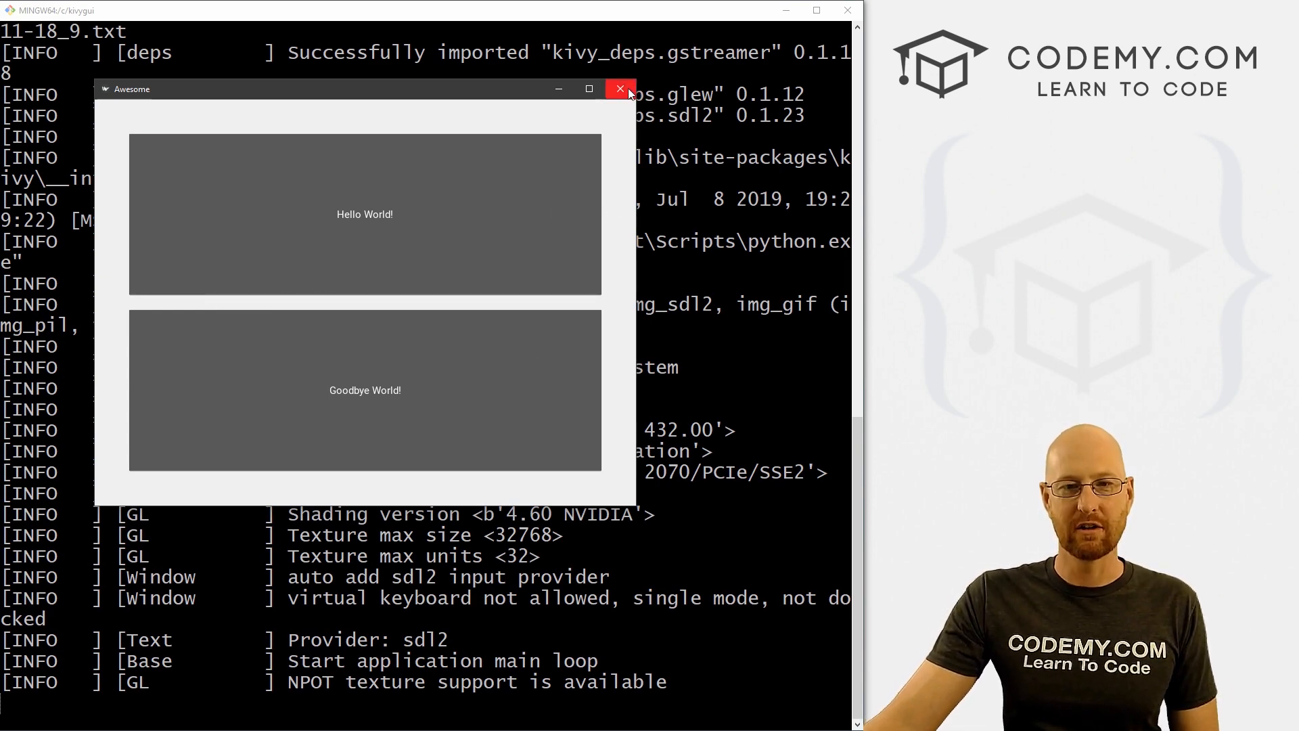
Close the app window after confirming the light grey background behind the buttons
click(620, 90)
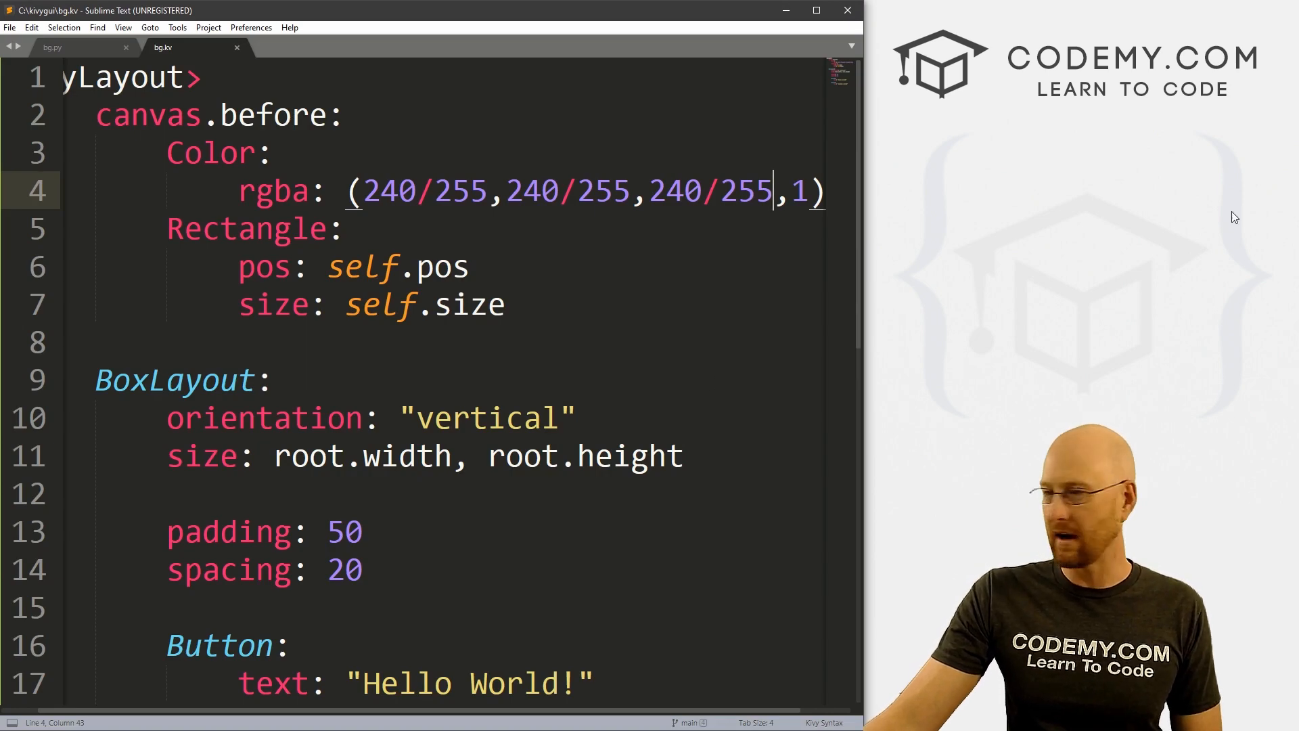
In bg.py, add 'from kivy.core.window import Window'
click(51, 48)
text(from)
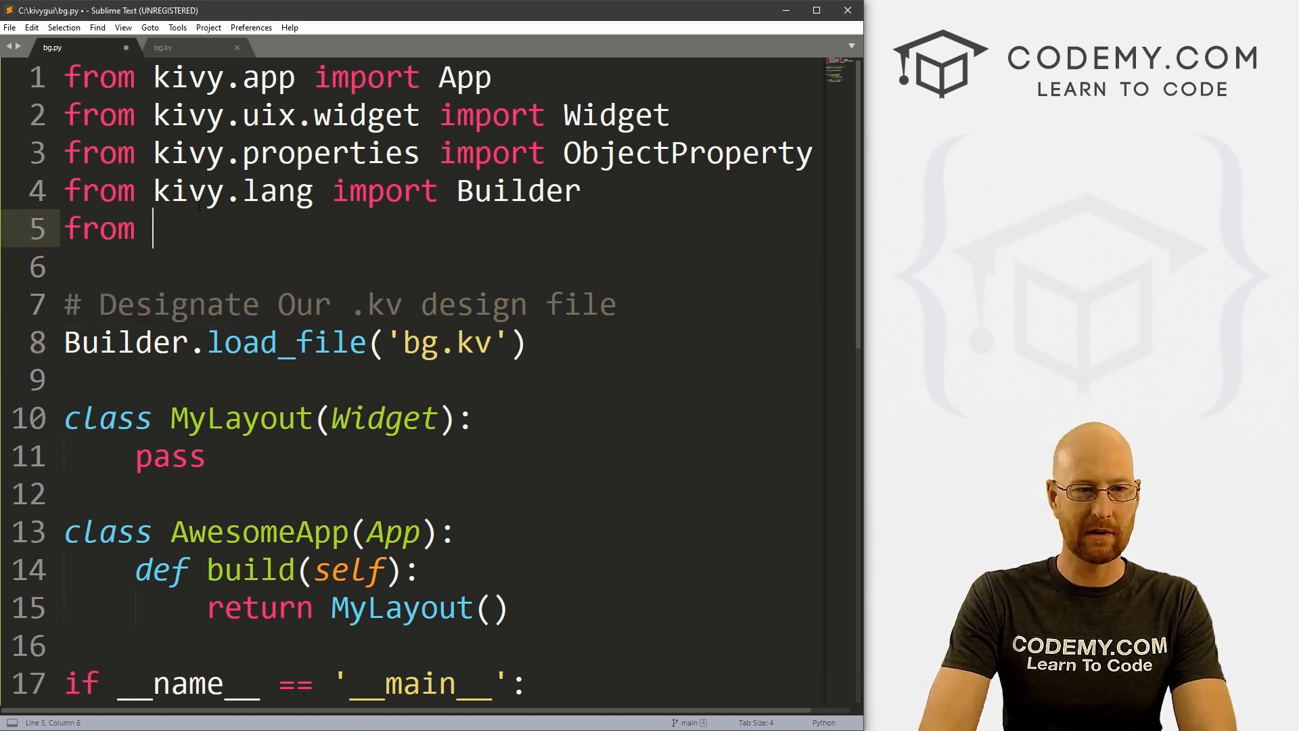
text(kivy)
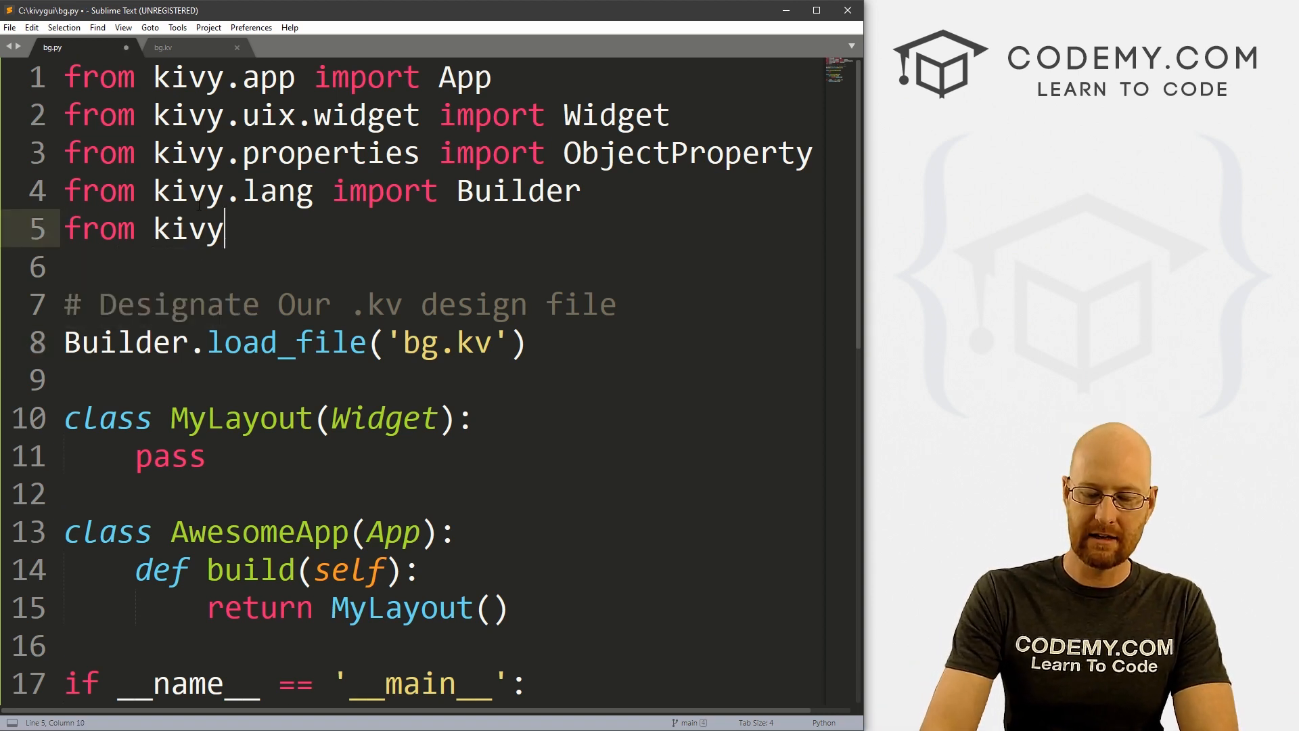
text(.core.windo)
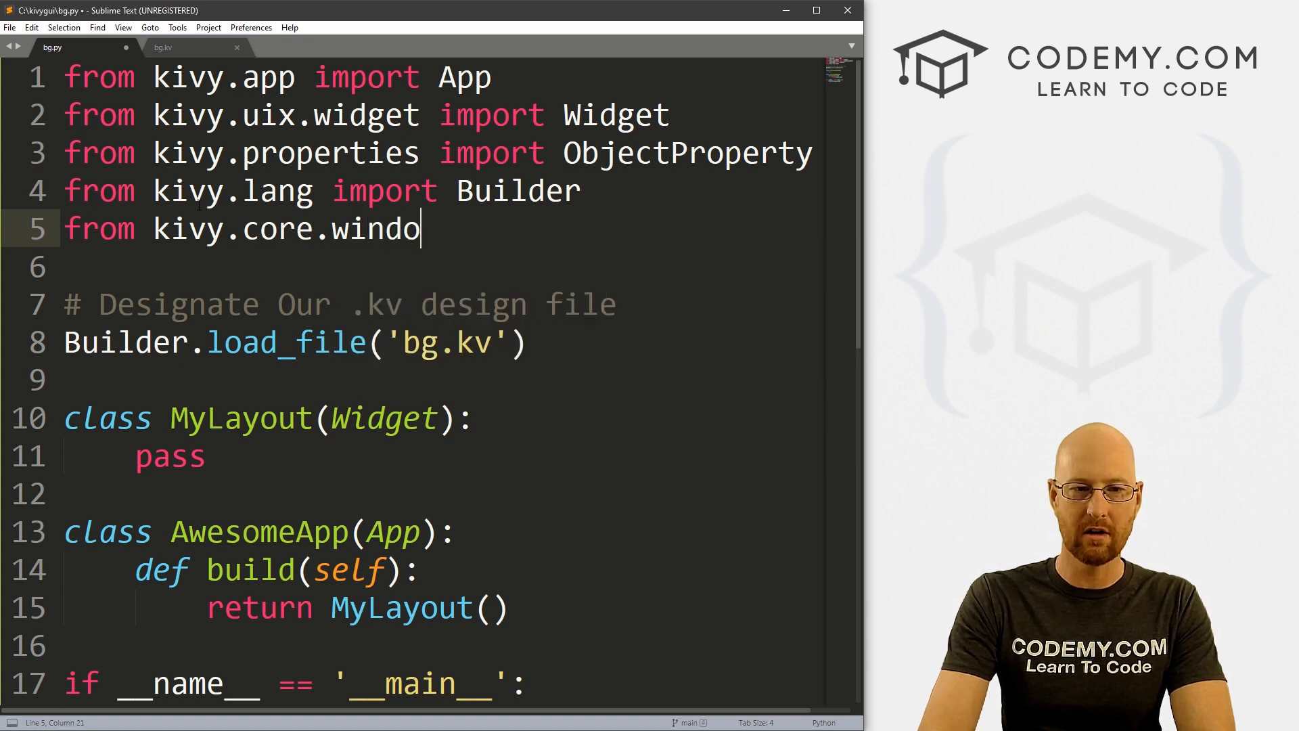
text(w import Window)
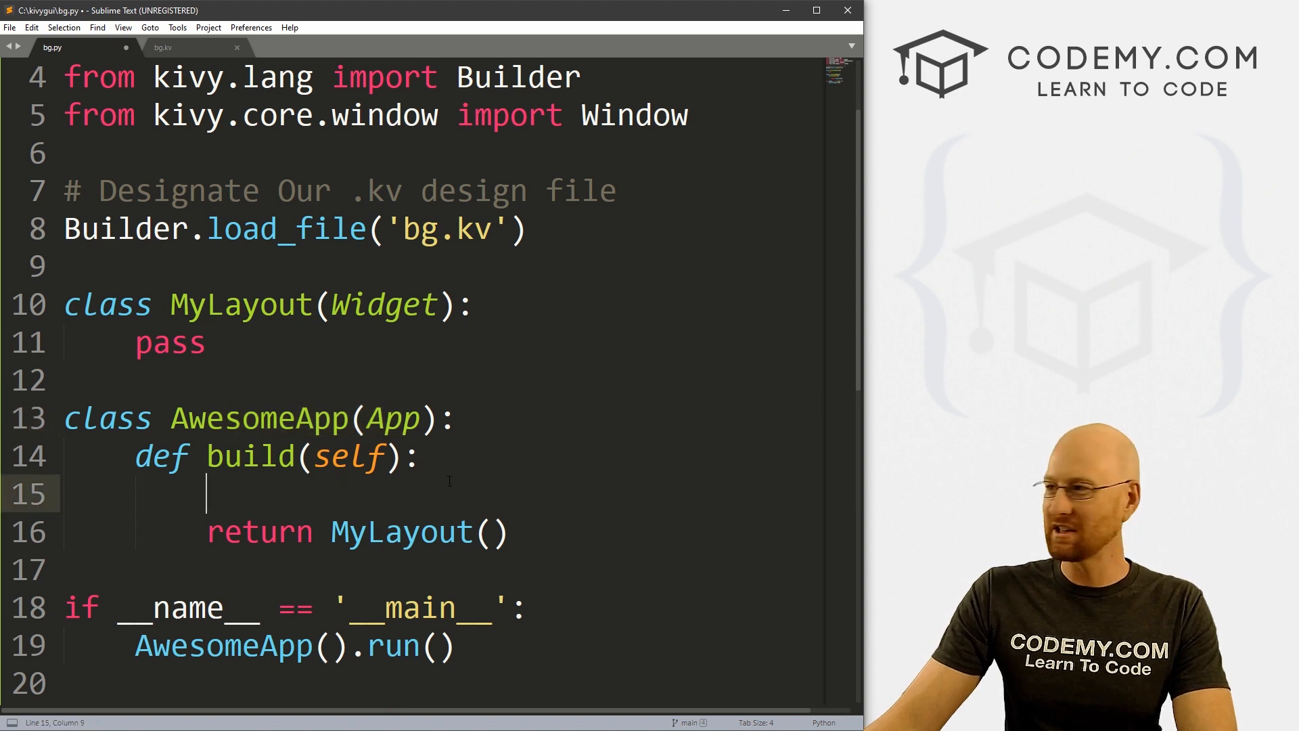
Set Window.clearcolor = (1,1,1,1) in build() and save bg.py
text(Window.clearco)
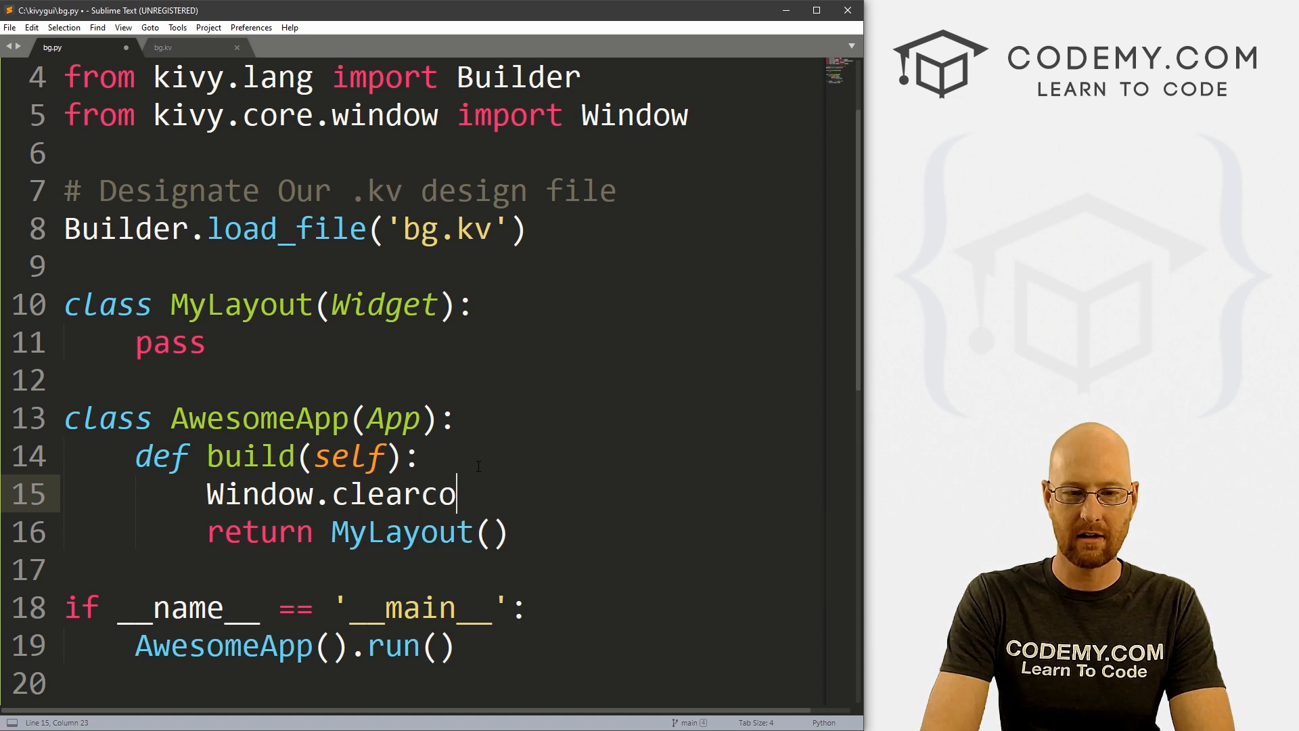
text(lor =)
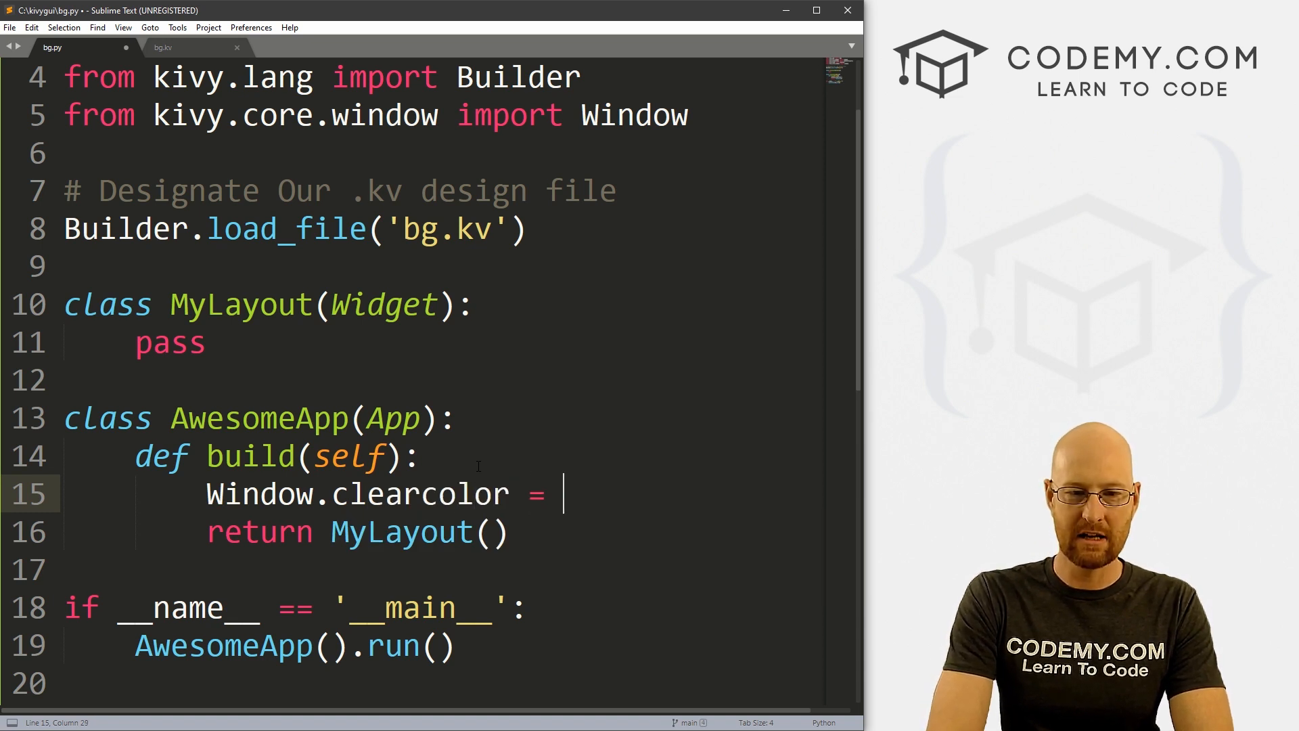
text(())
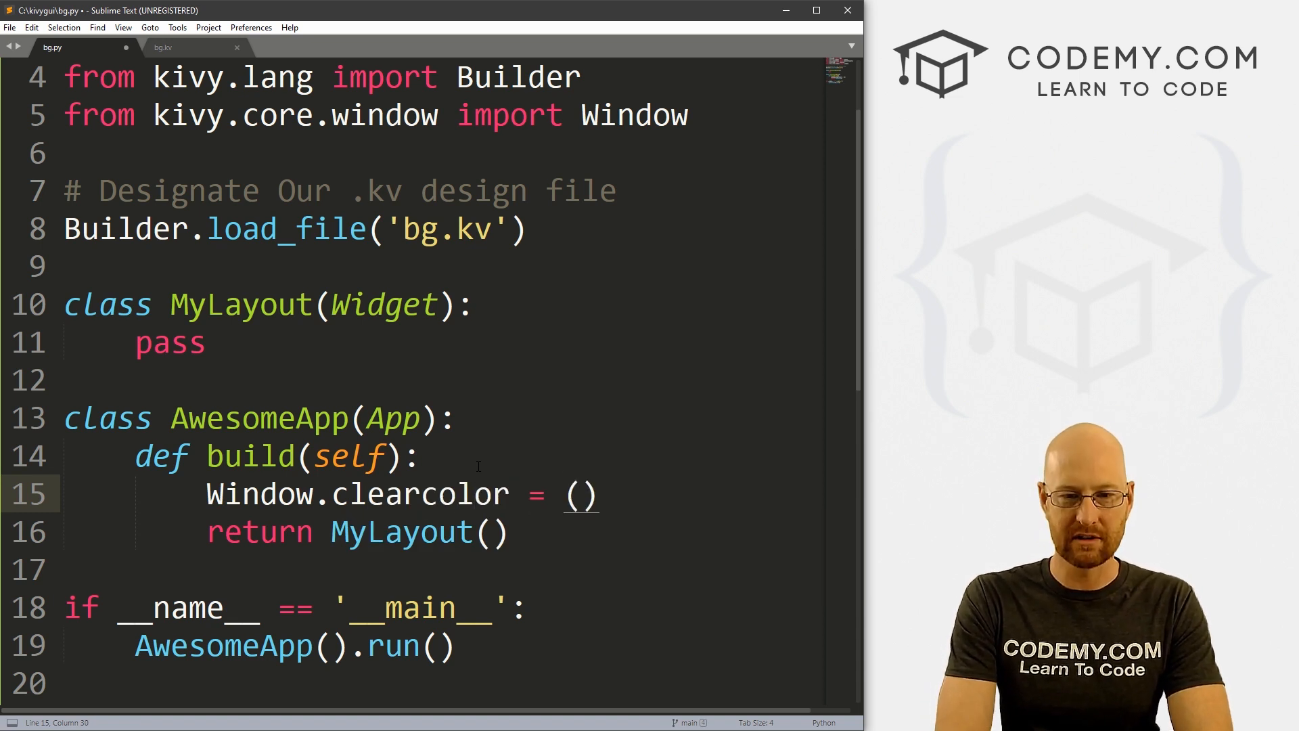
text(1,1,1,1)
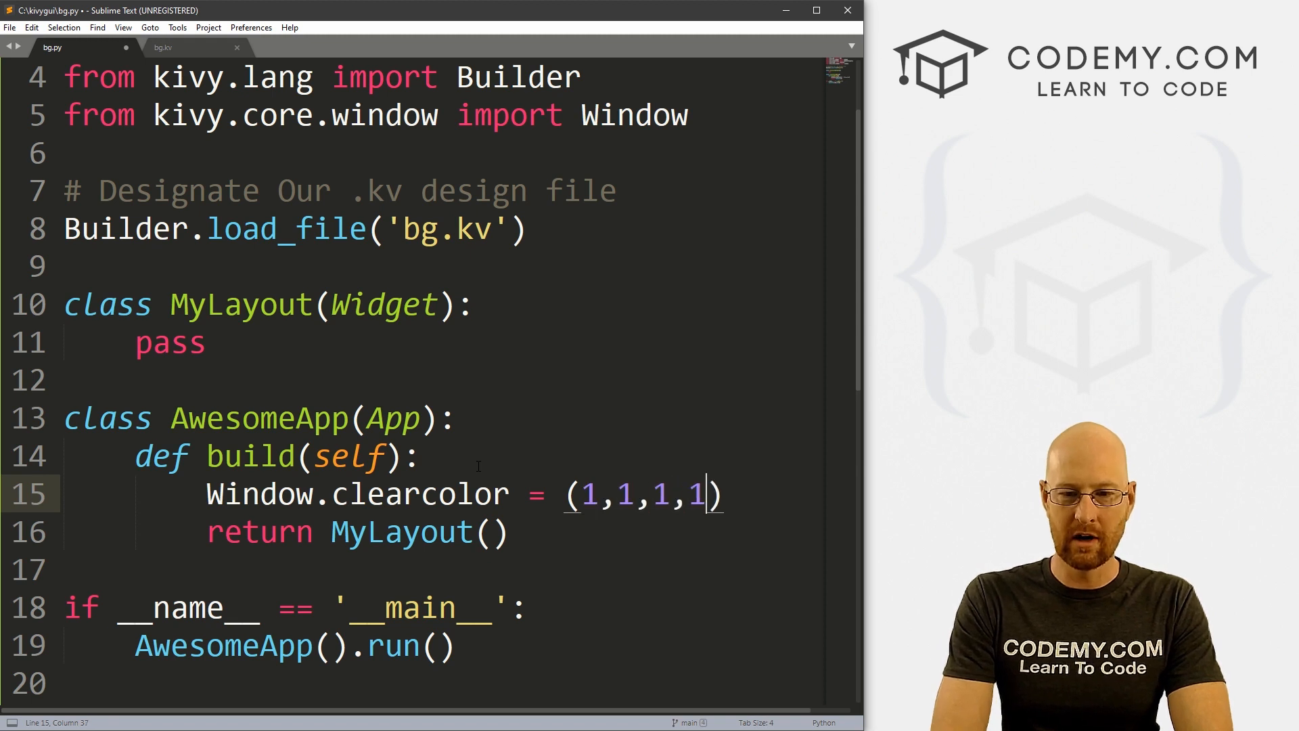
key(ctrl+s)
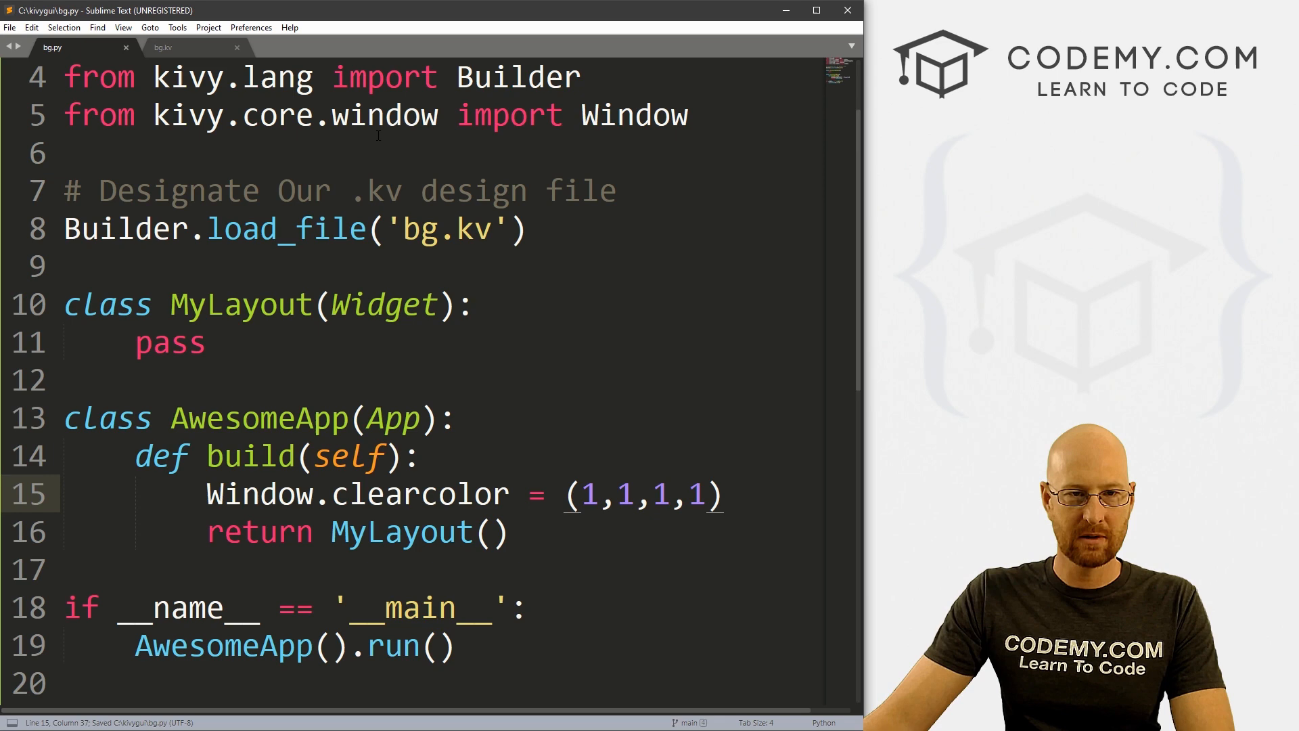
Remove the canvas.before block from bg.kv, save, and close the rerun white-background app
click(163, 47)
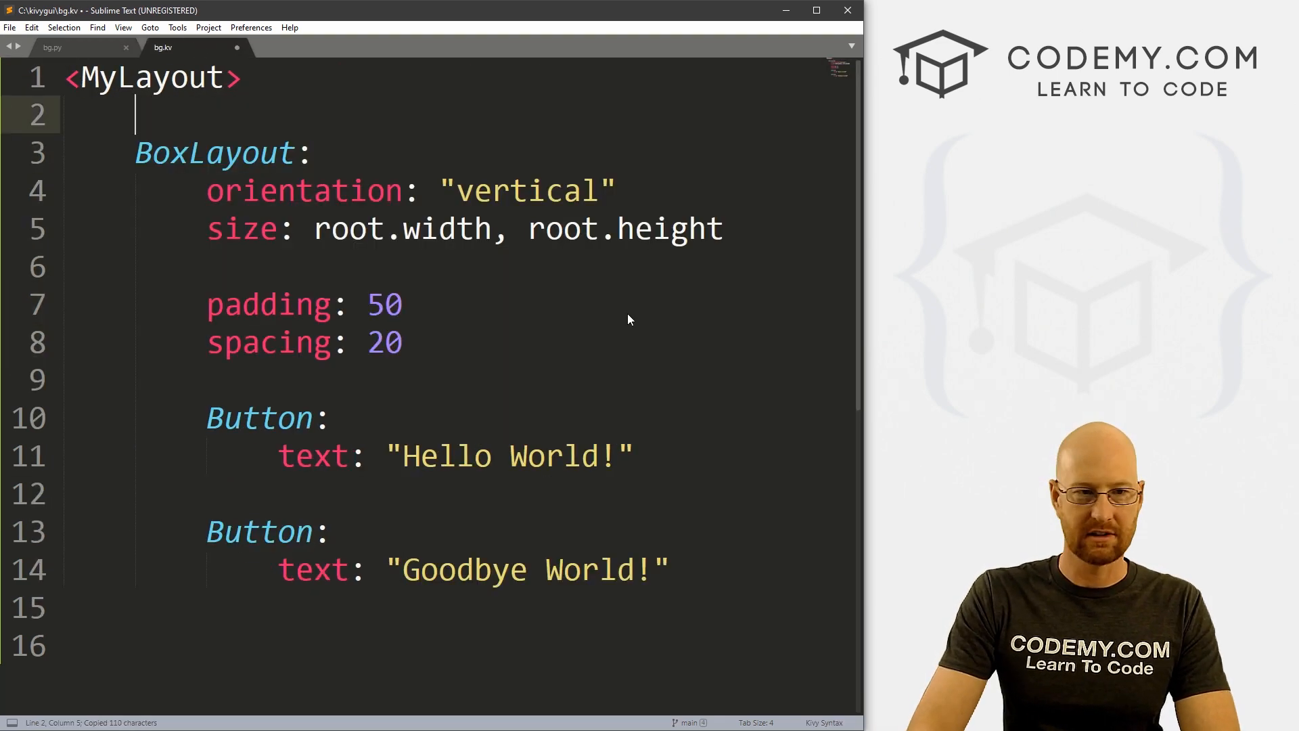
key(ctrl+s)
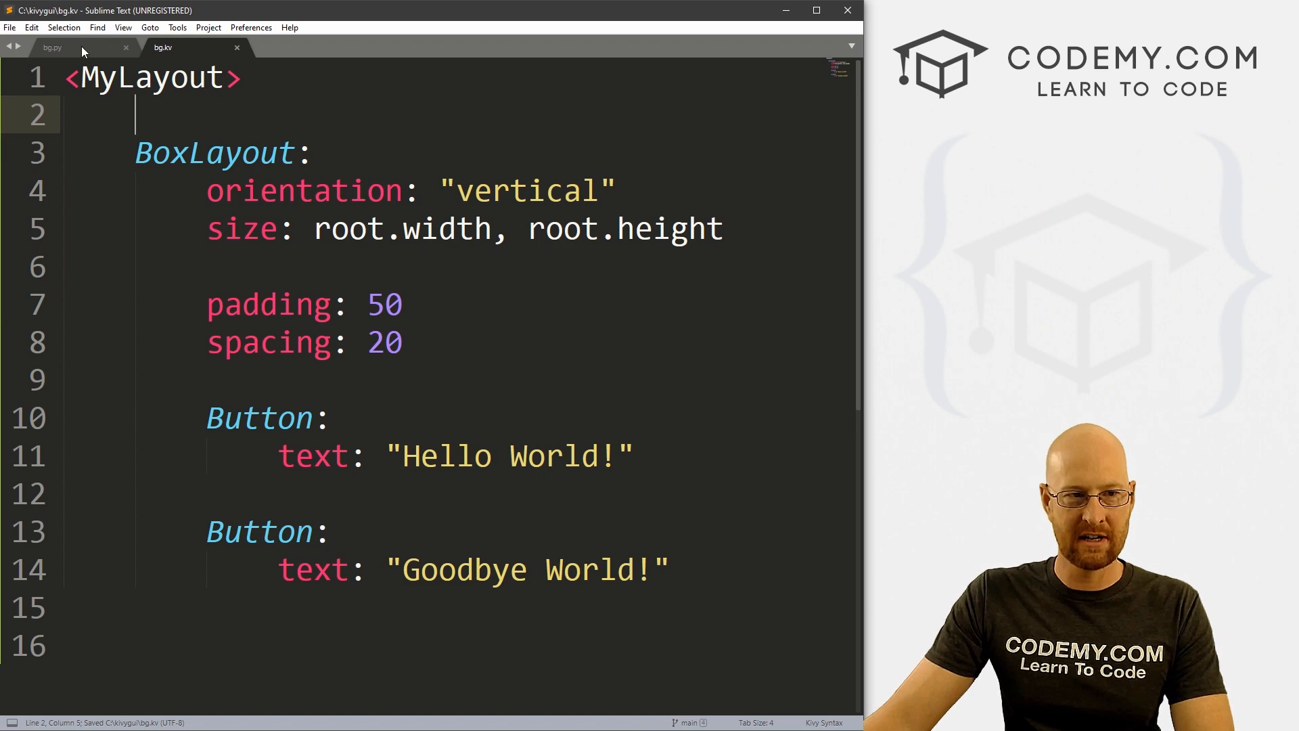
click(51, 47)
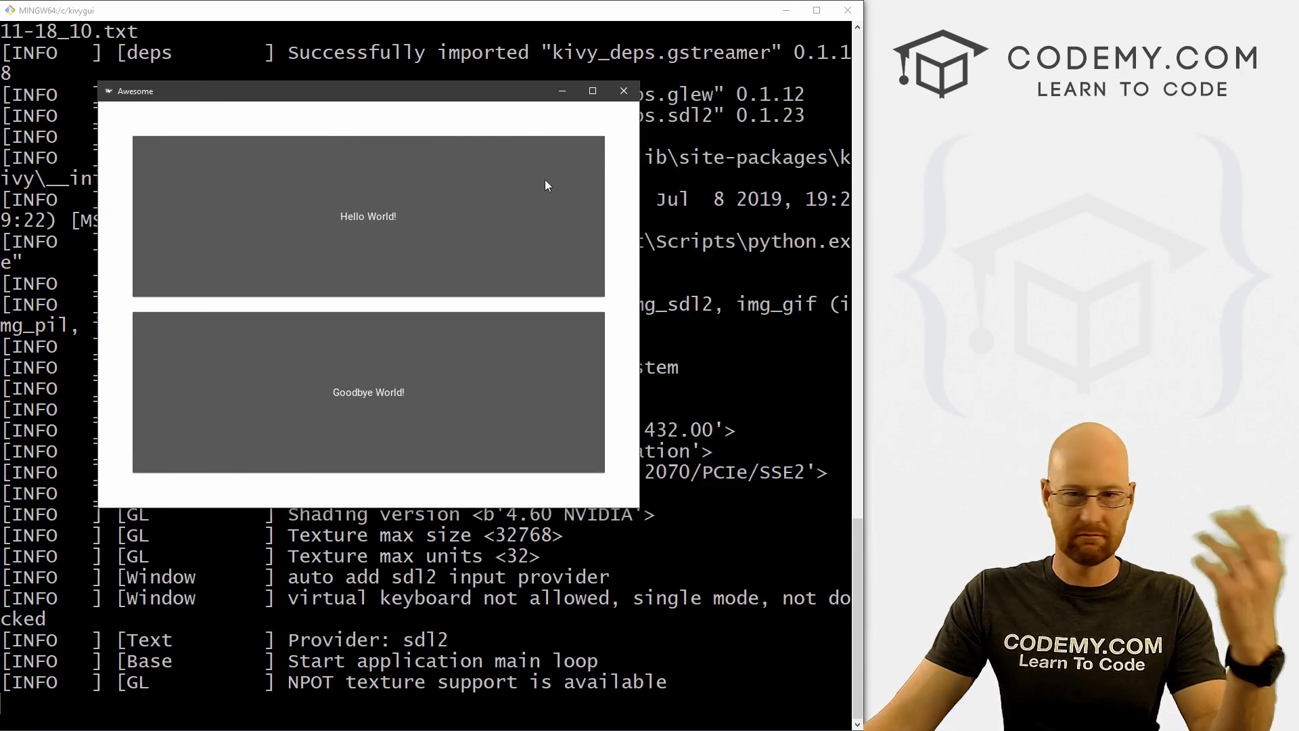
click(623, 91)
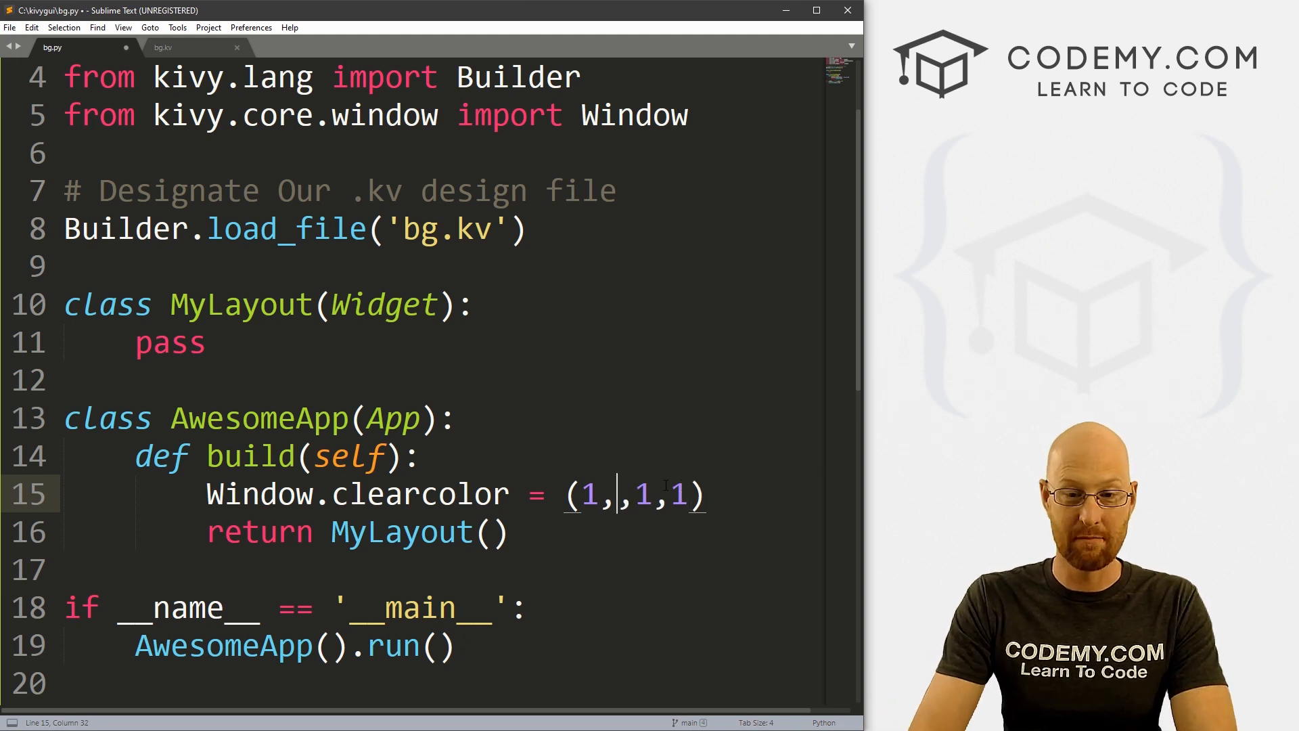
Change Window.clearcolor in bg.py to (1,0,0,1) for a red background
text(0,0)
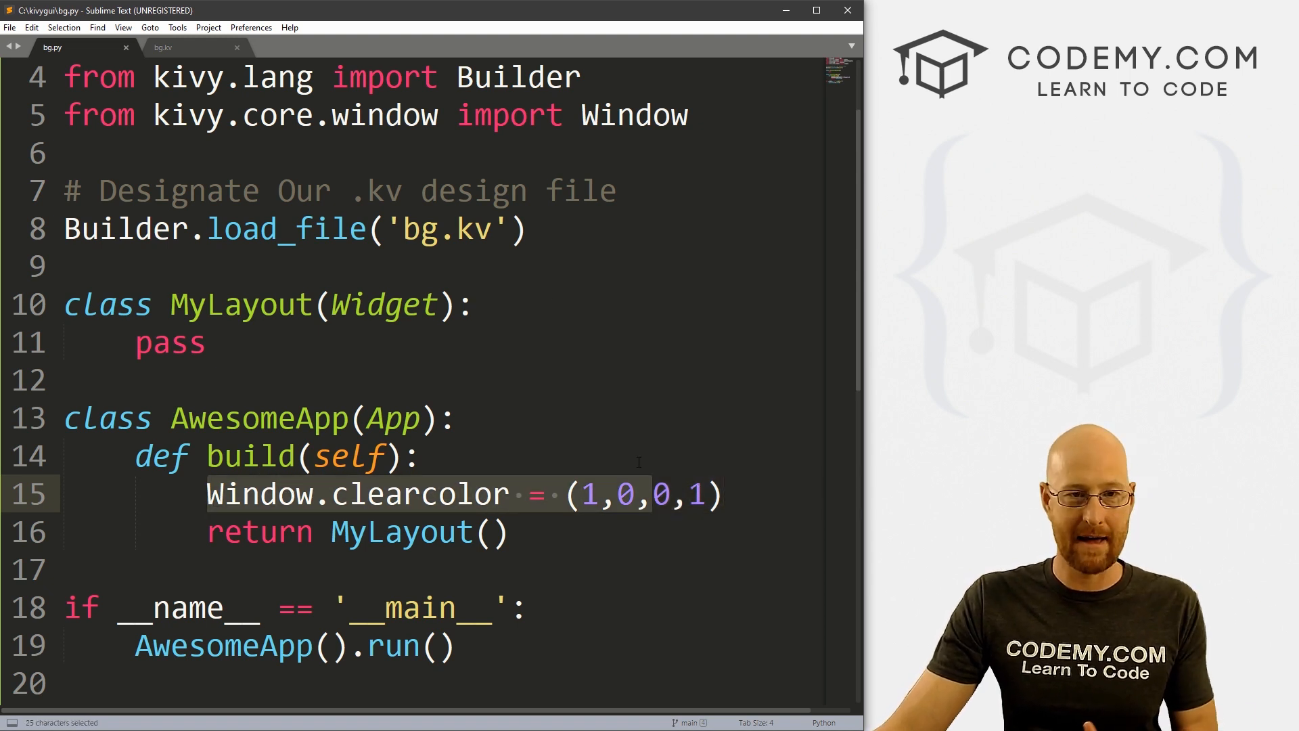
Restore the grey canvas.before block in bg.kv, save, and rerun the app showing grey
click(164, 47)
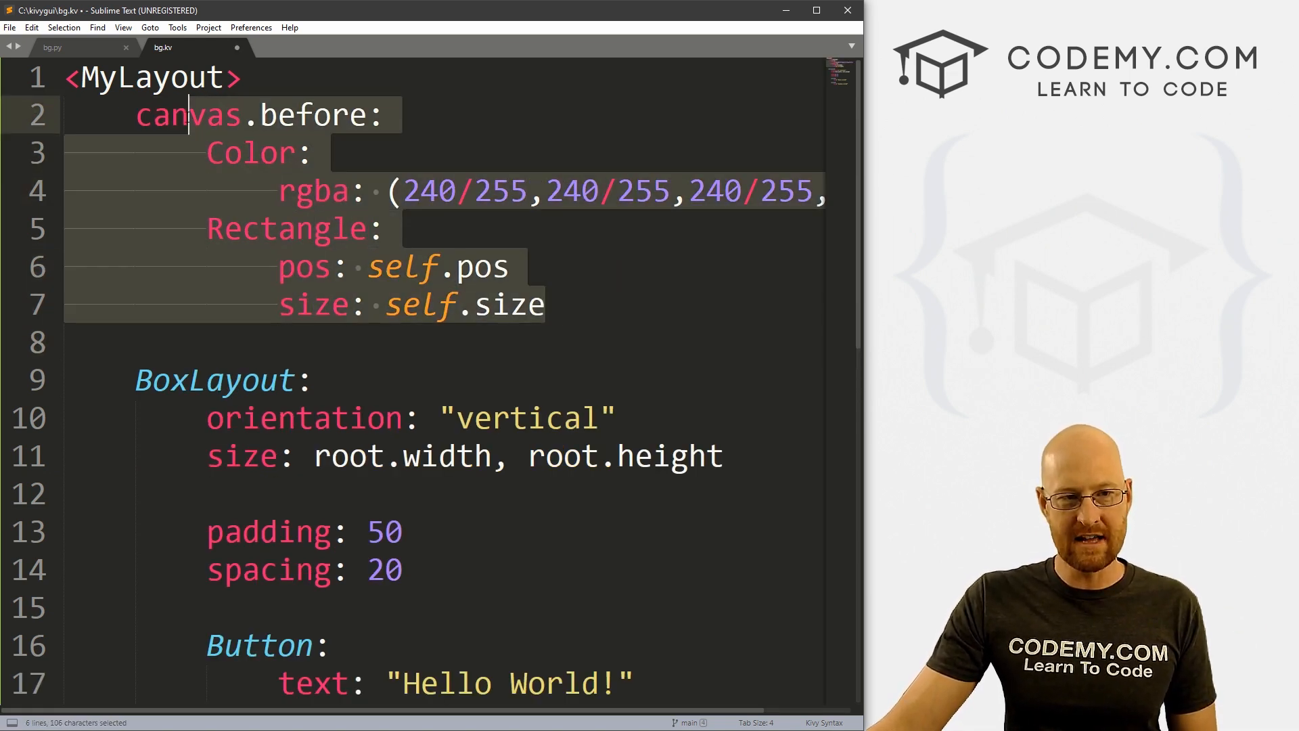
click(51, 47)
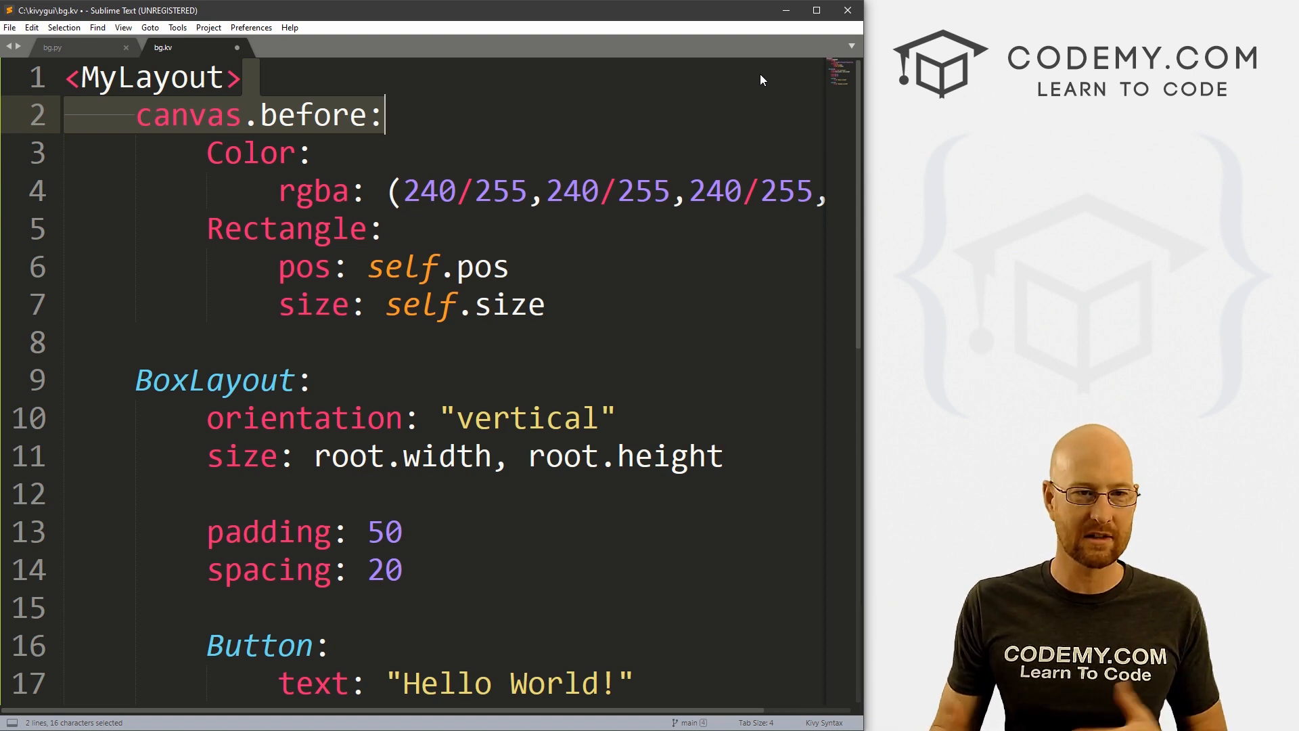
click(383, 114)
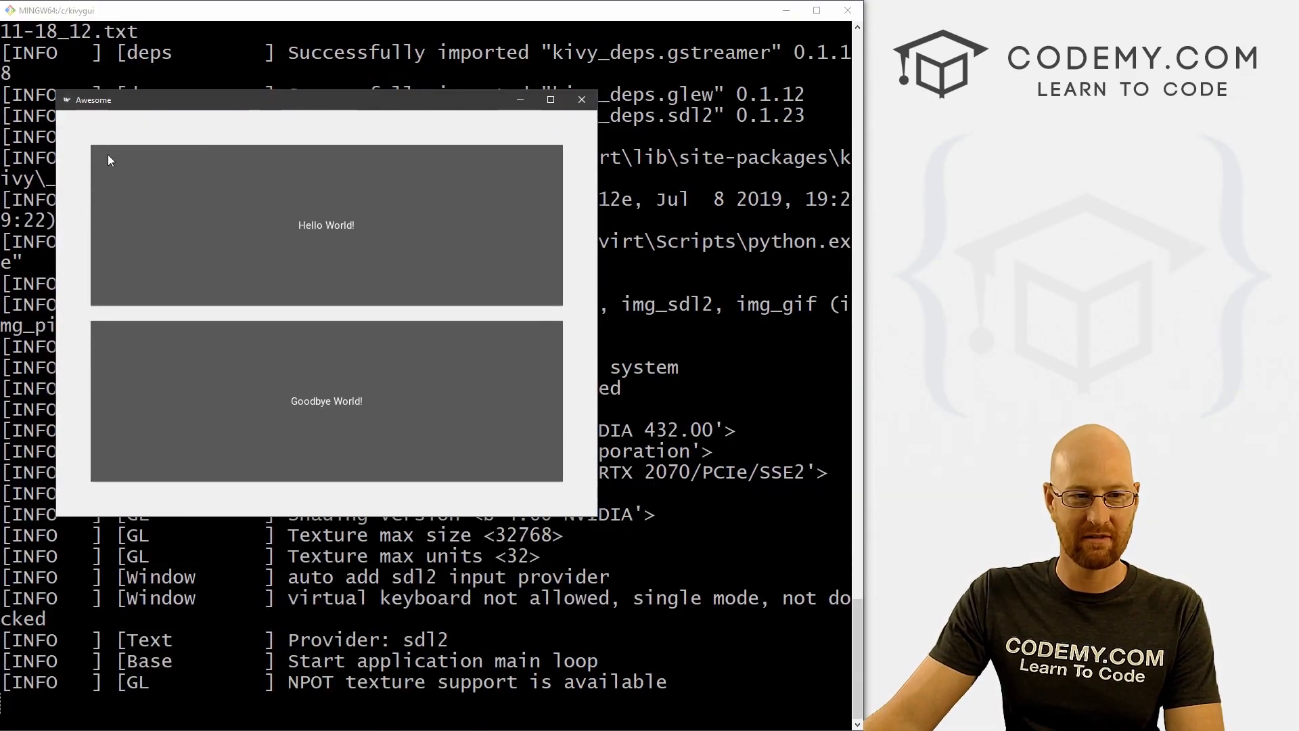
click(580, 99)
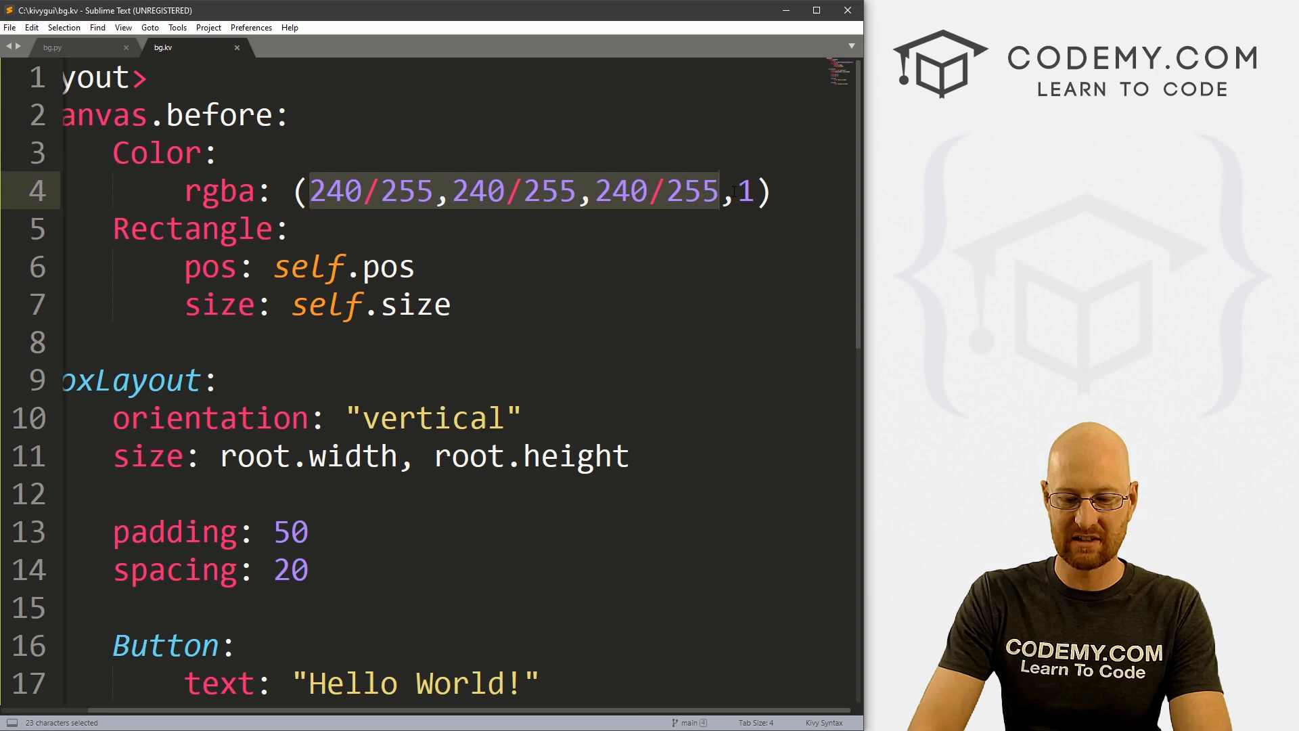
Change the canvas colour to (0,0,1,1) blue, rerun the app, and close it
text(0,0,,1))
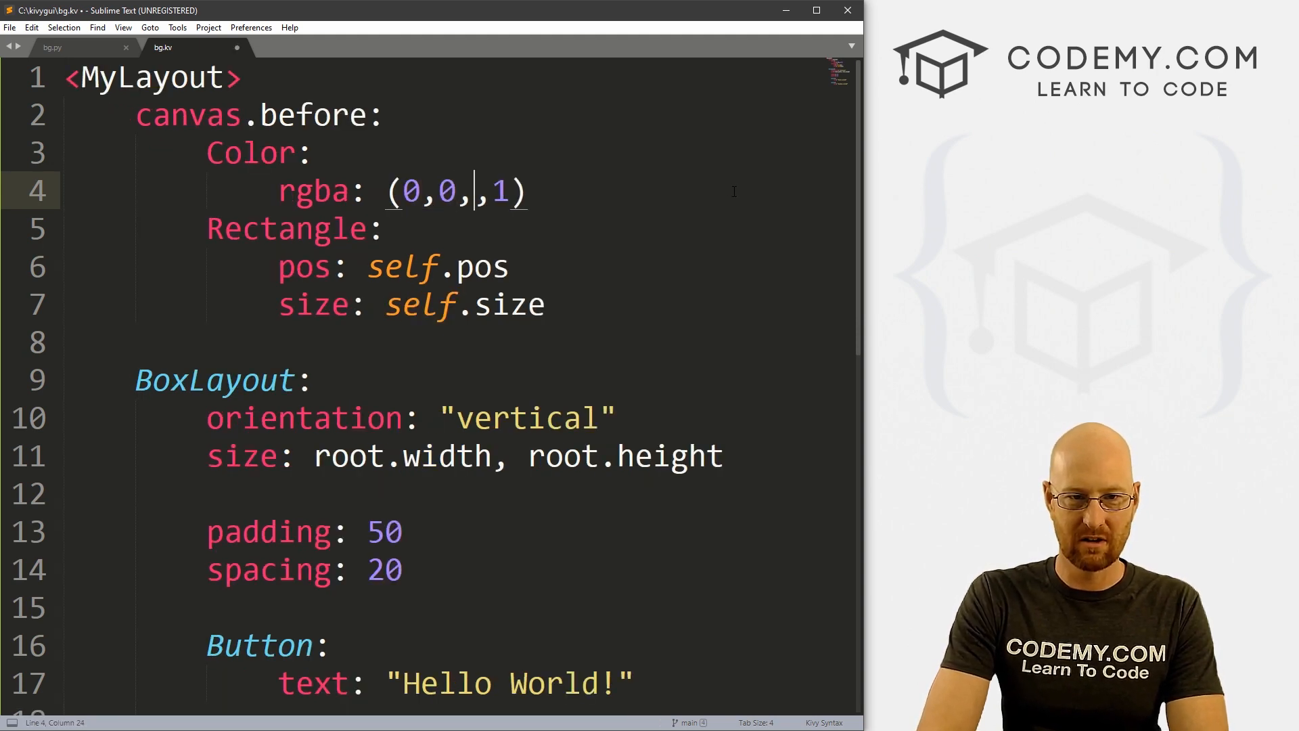
text(1)
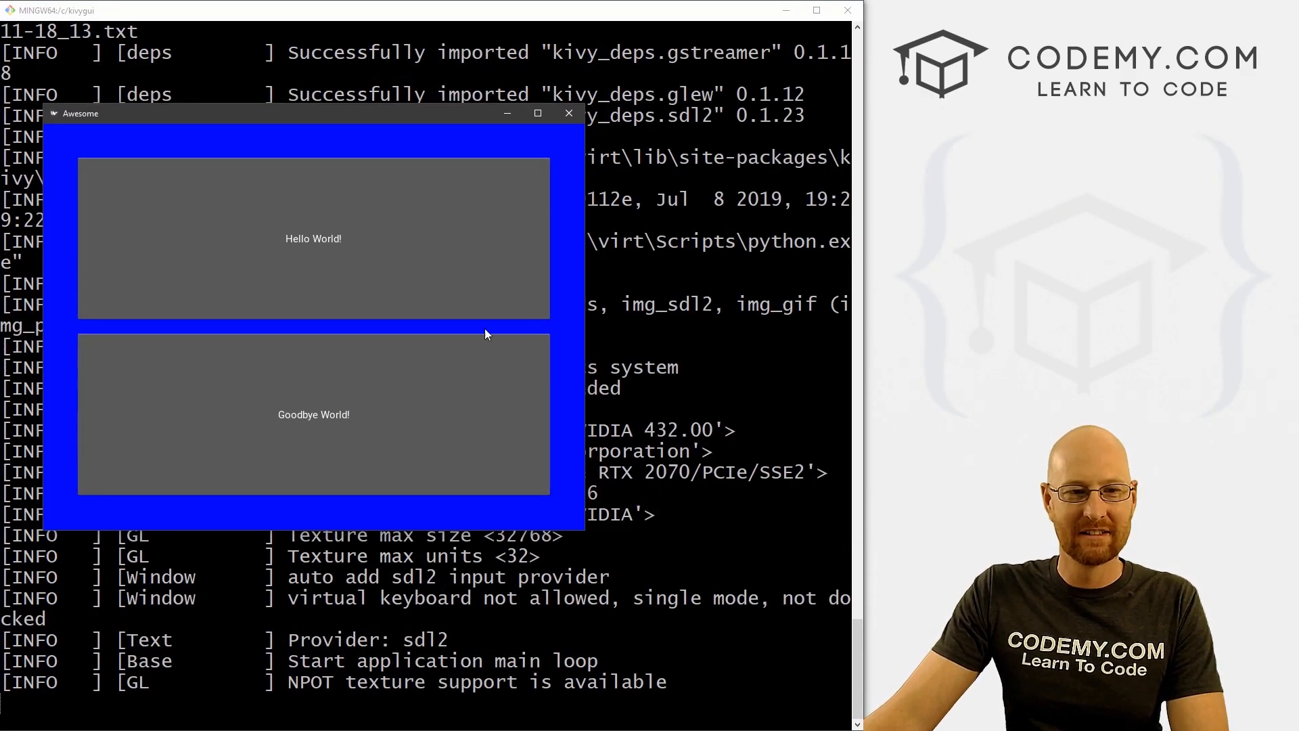
click(569, 112)
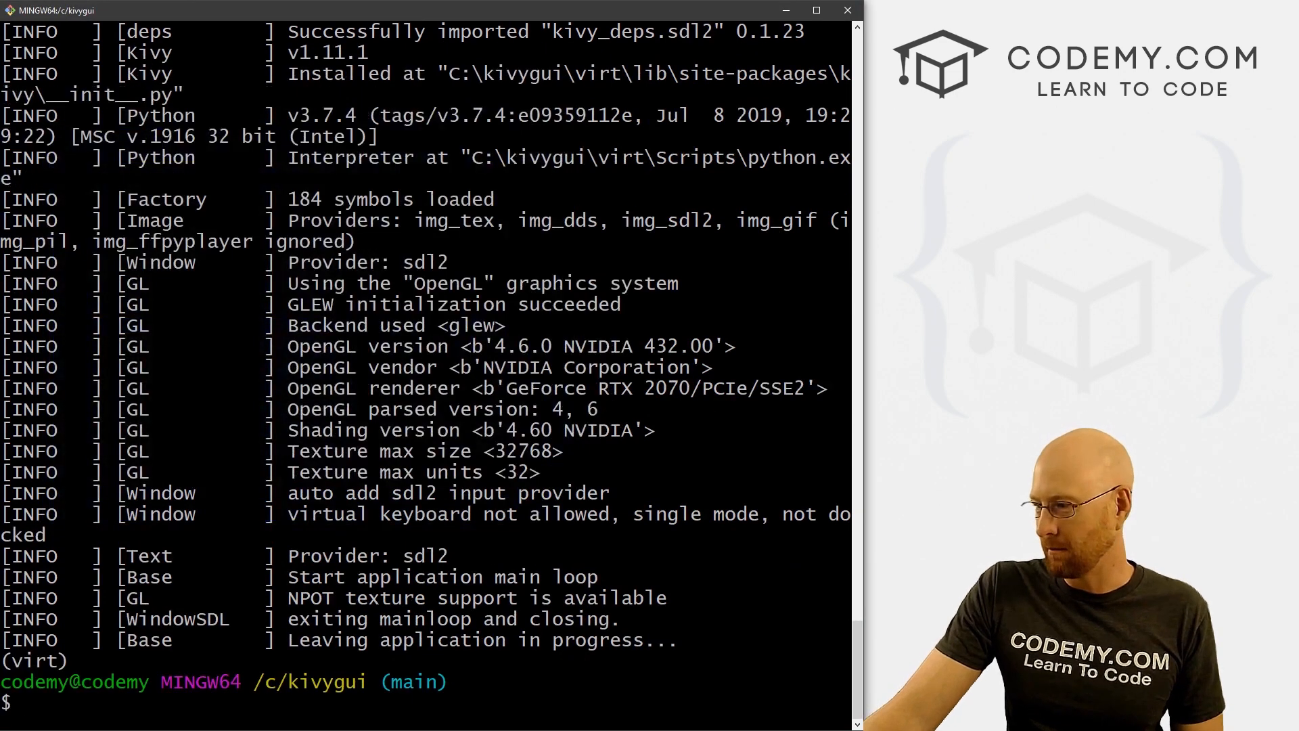